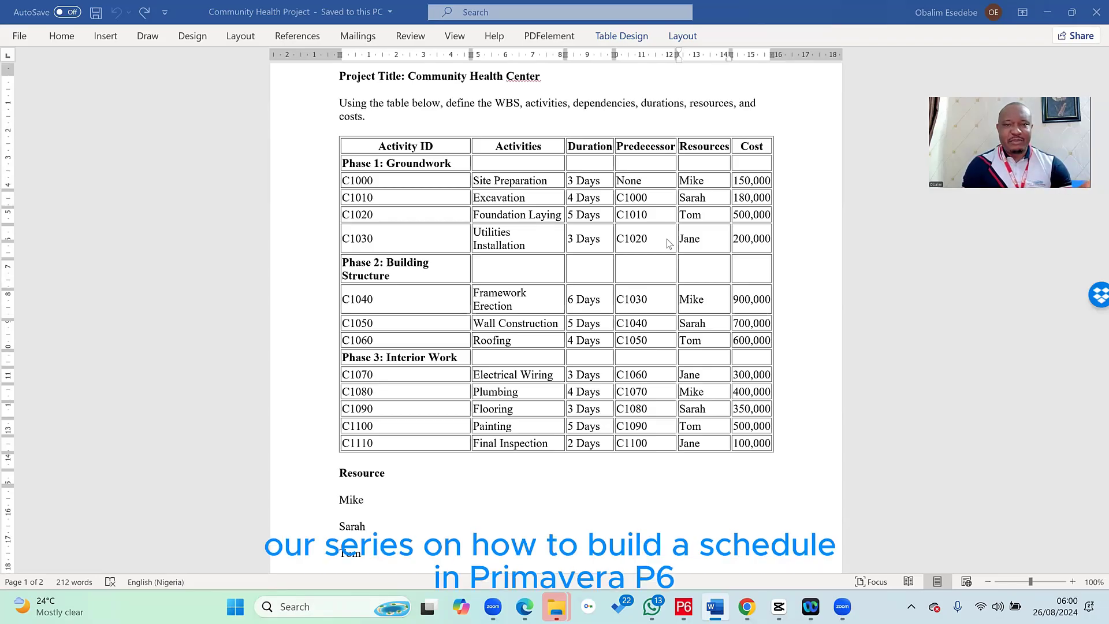
Insert a Budgeted Total Cost column directly after Resources in the activity table.
{"action": "scroll", "scroll_direction": "up", "scroll_amount": 3}
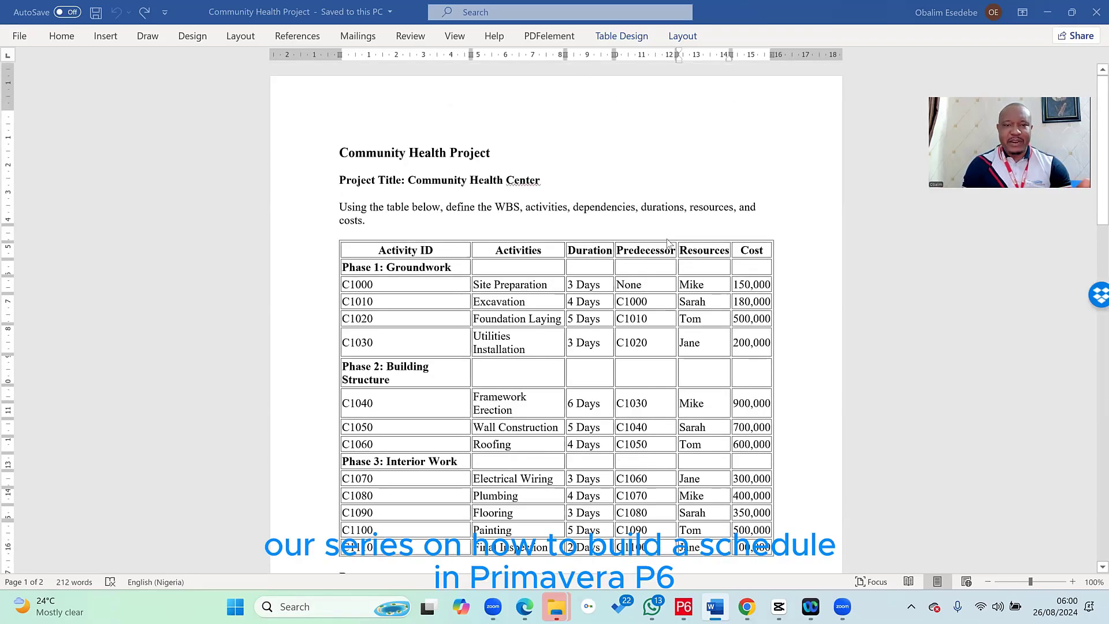
{"action": "scroll", "scroll_direction": "up", "scroll_amount": 3}
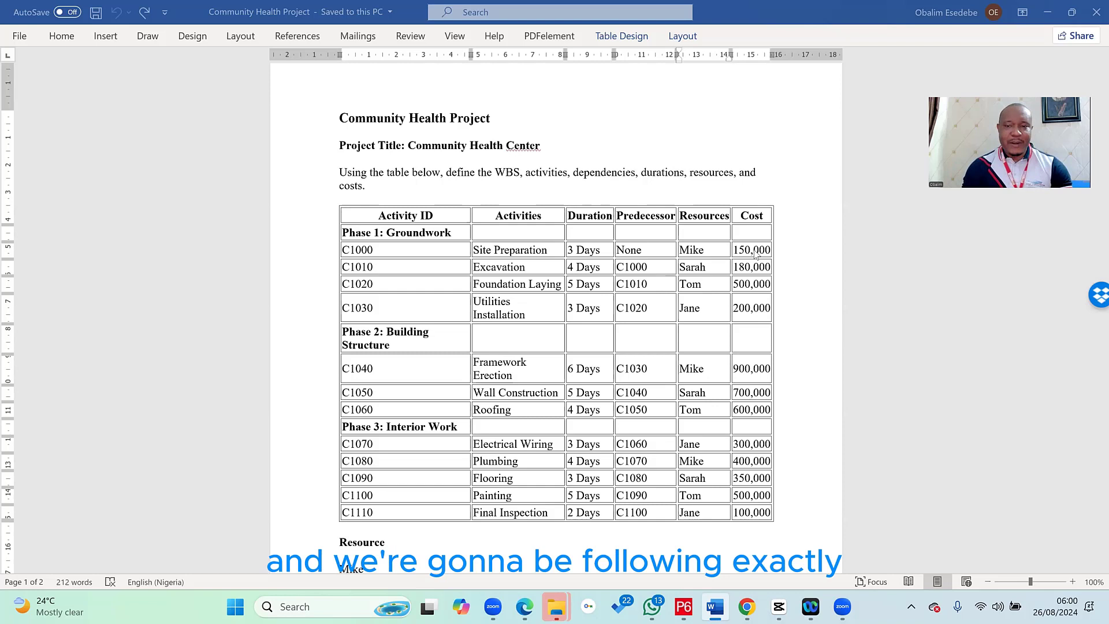
{"action": "mouse_move", "coordinate": [749, 347]}
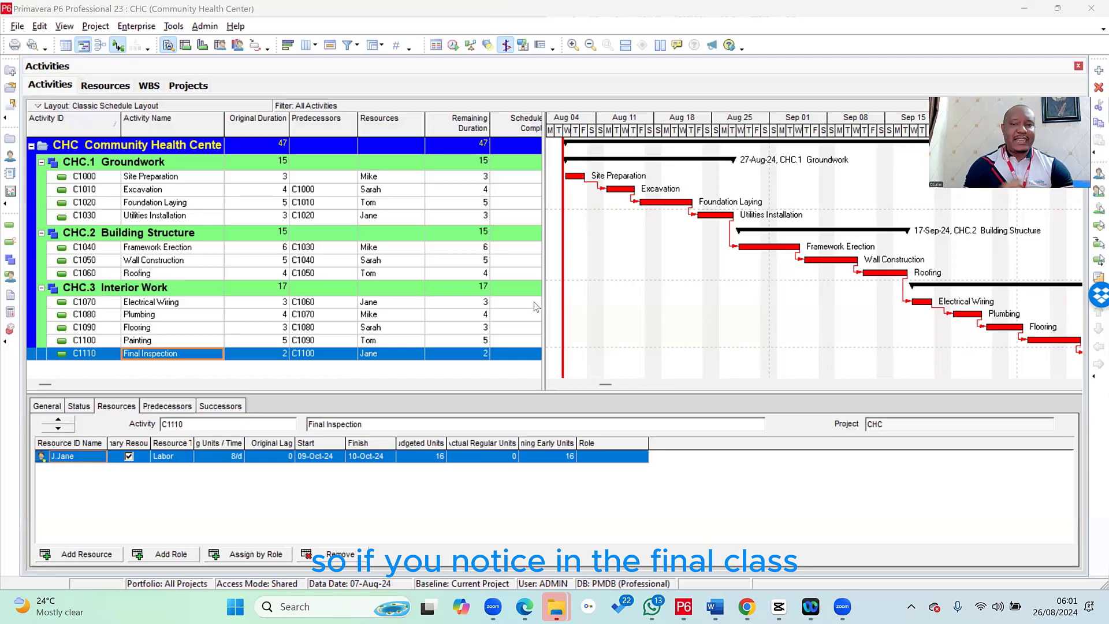
{"action": "mouse_move", "coordinate": [387, 182]}
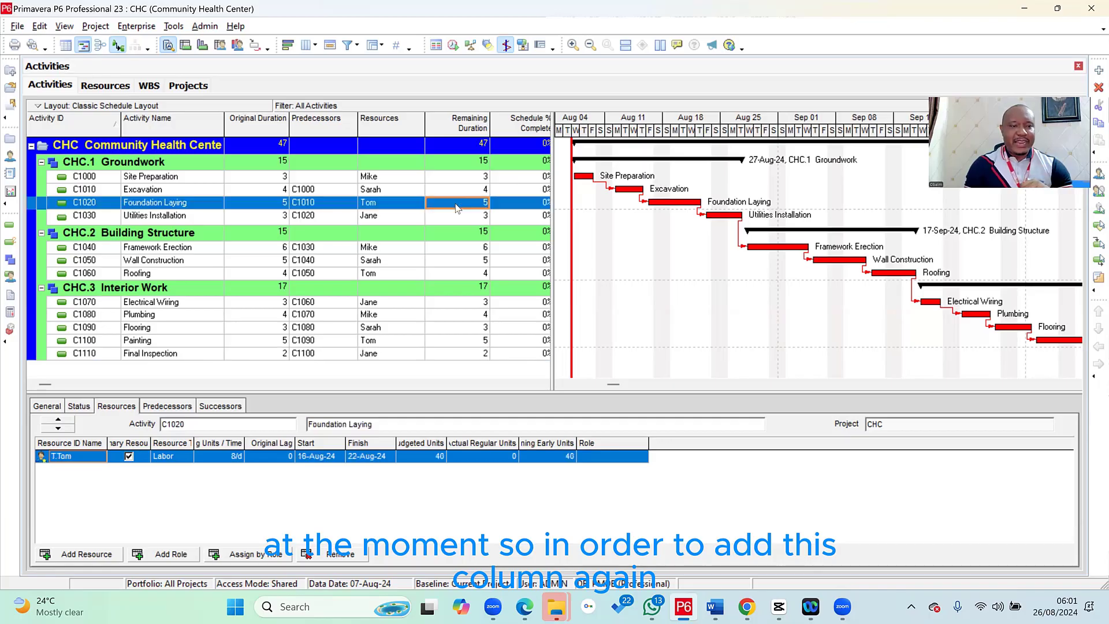
{"action": "right_click", "coordinate": [456, 202]}
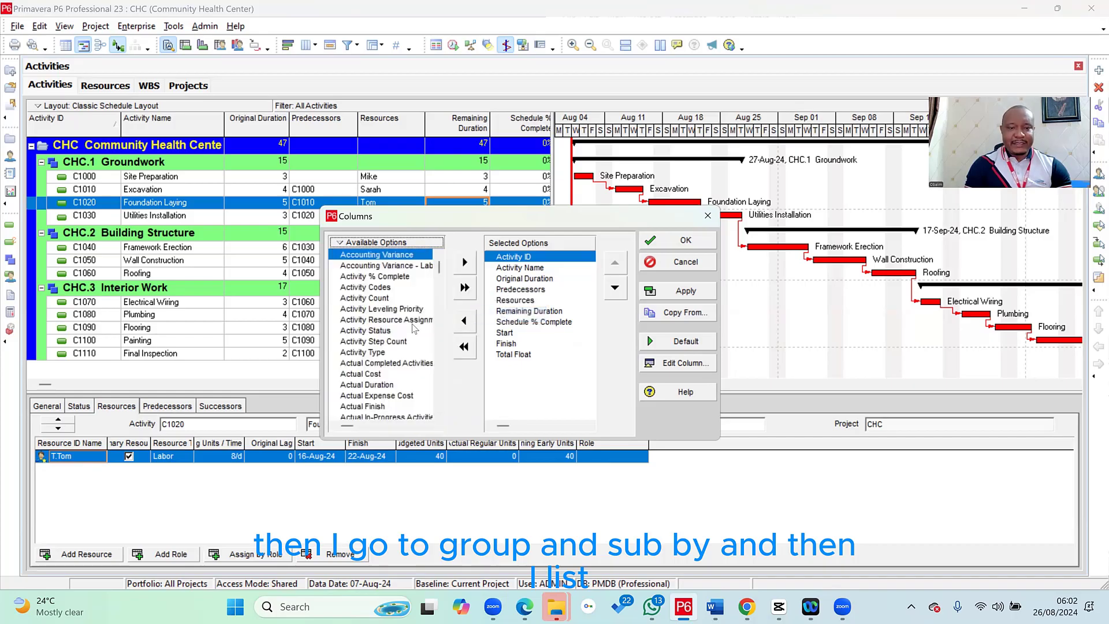
{"action": "scroll", "scroll_direction": "down", "scroll_amount": 3}
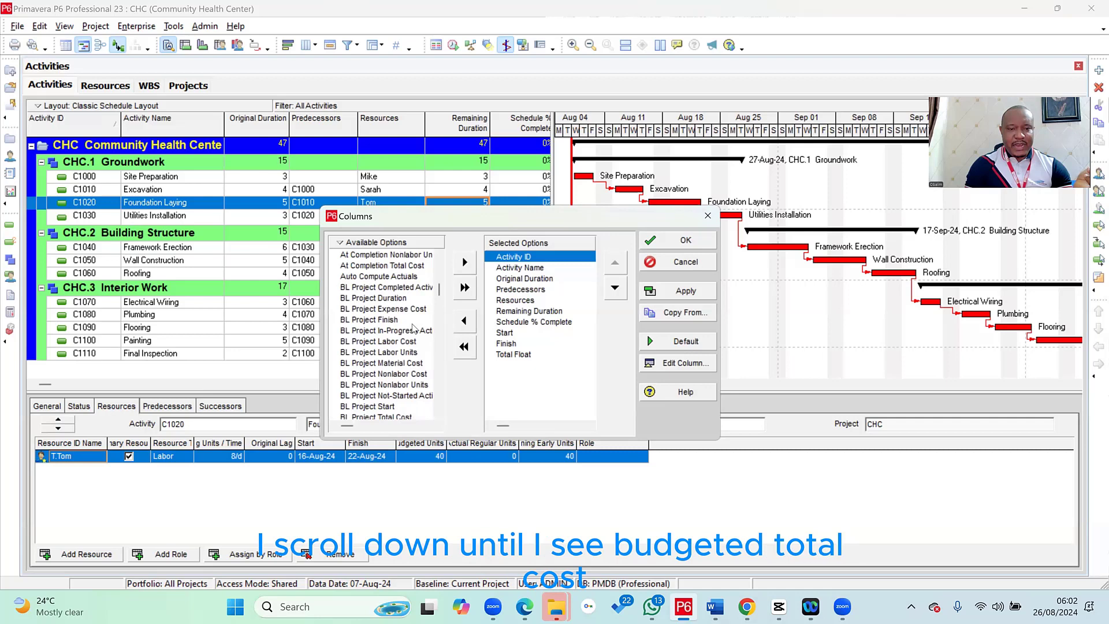
{"action": "scroll", "scroll_direction": "down", "scroll_amount": 3}
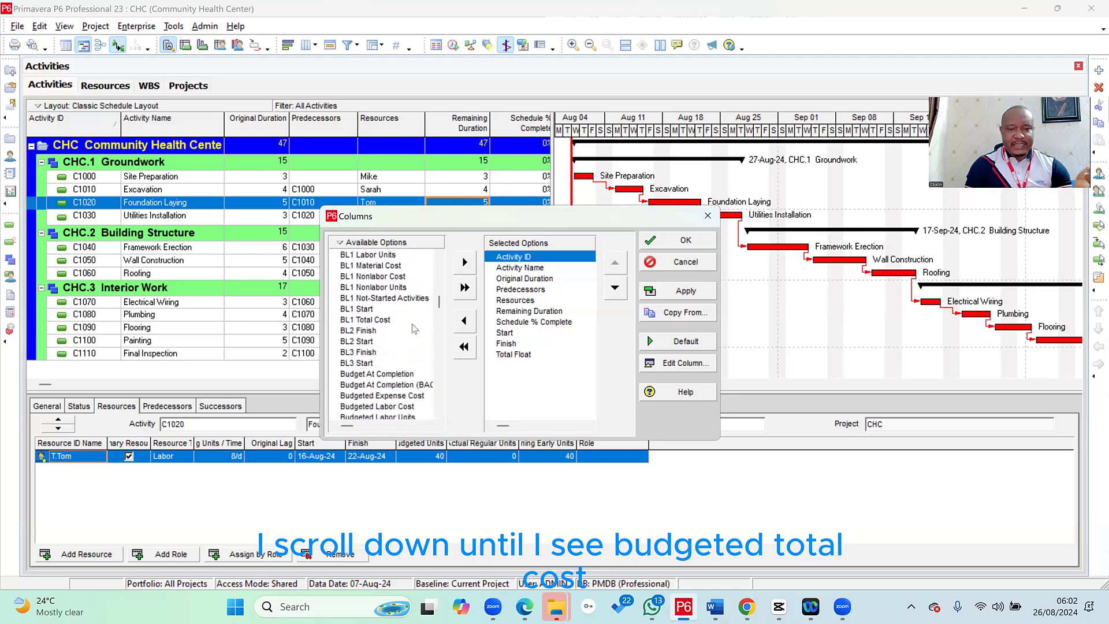
{"action": "scroll", "scroll_direction": "down", "scroll_amount": 3}
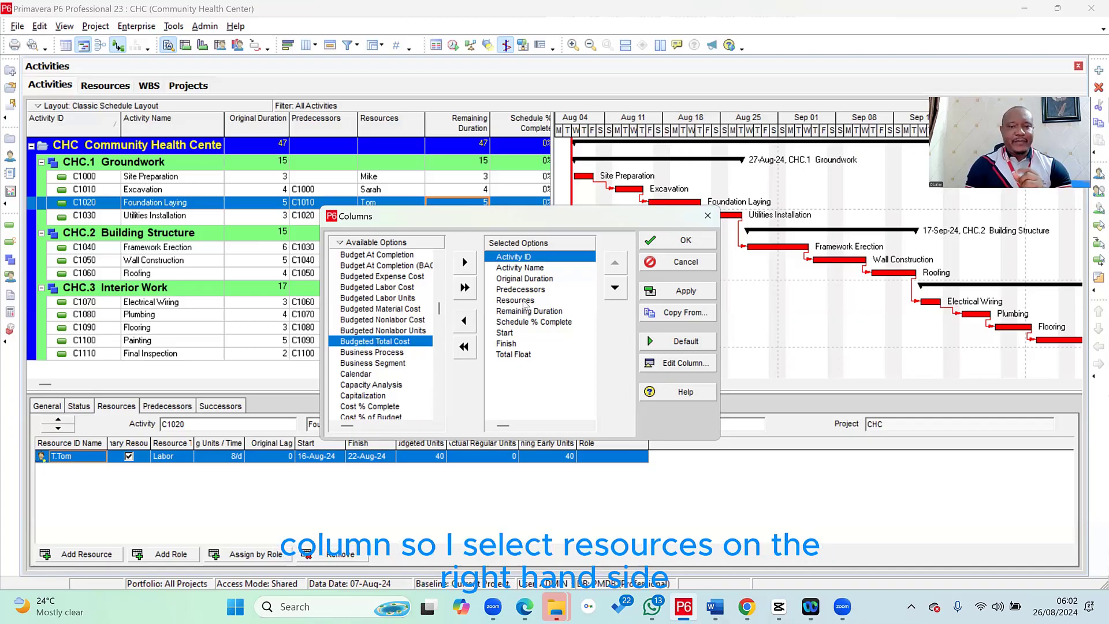
{"action": "left_click", "coordinate": [516, 300]}
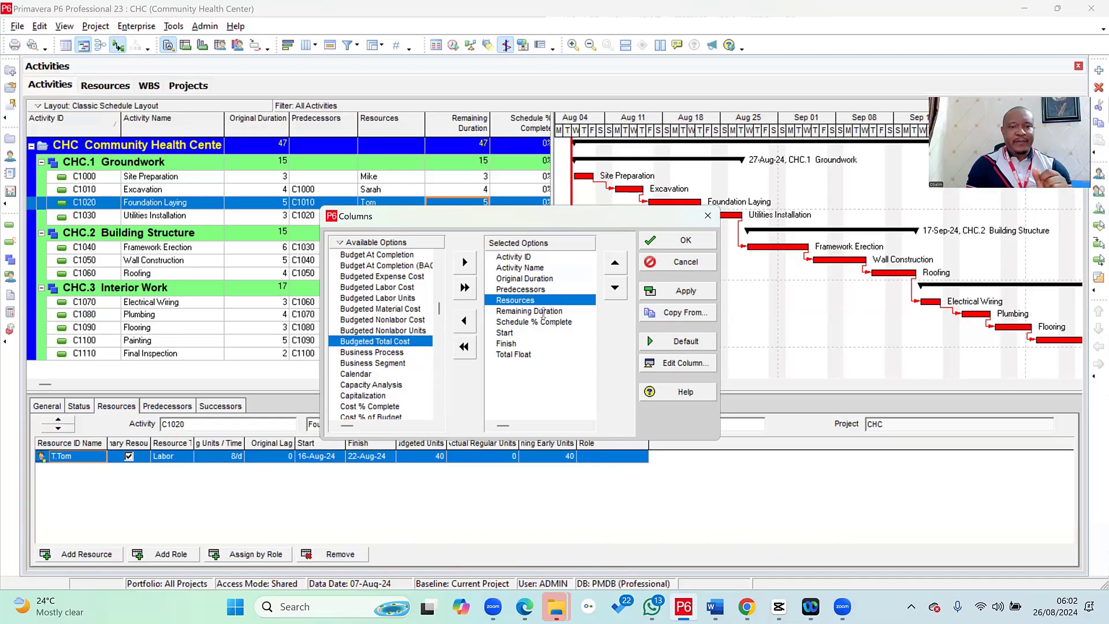
{"action": "mouse_move", "coordinate": [463, 262]}
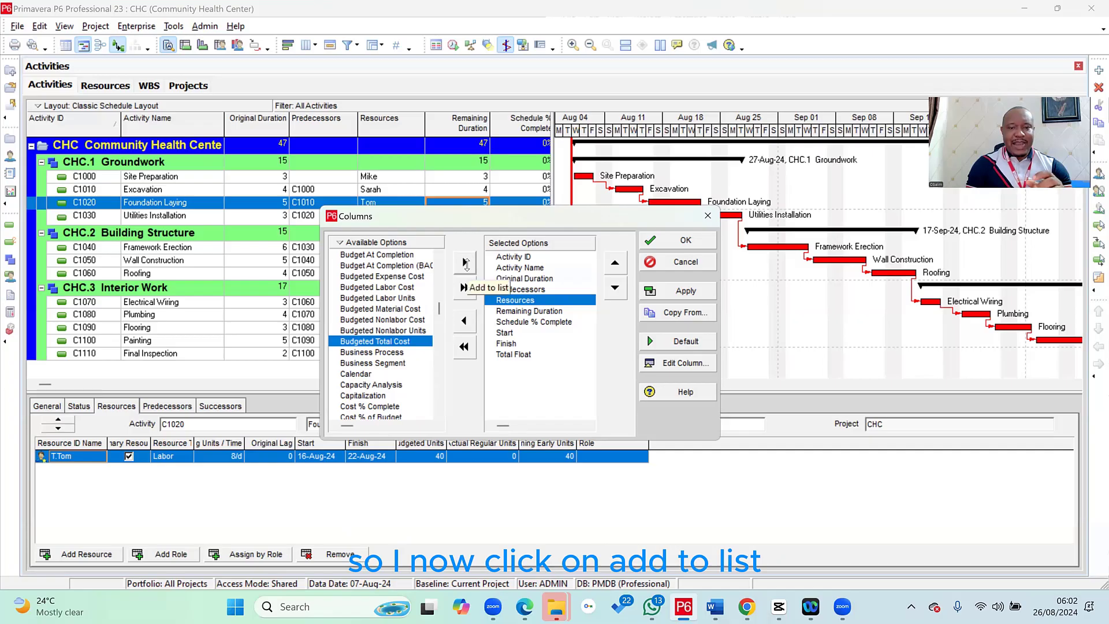
{"action": "left_click", "coordinate": [464, 264]}
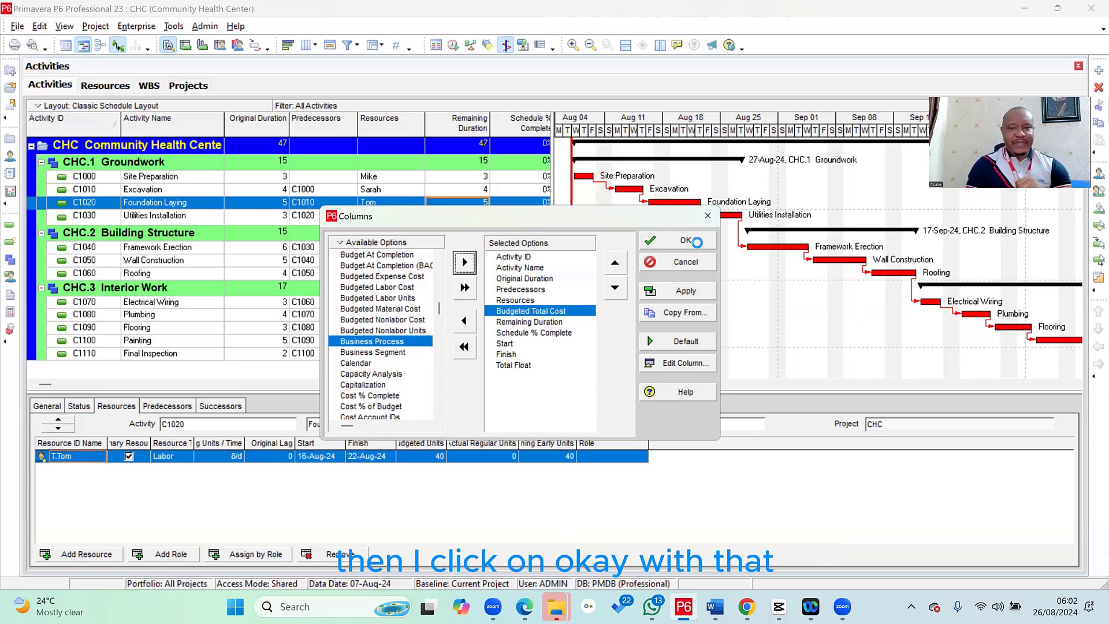
{"action": "left_click", "coordinate": [686, 240]}
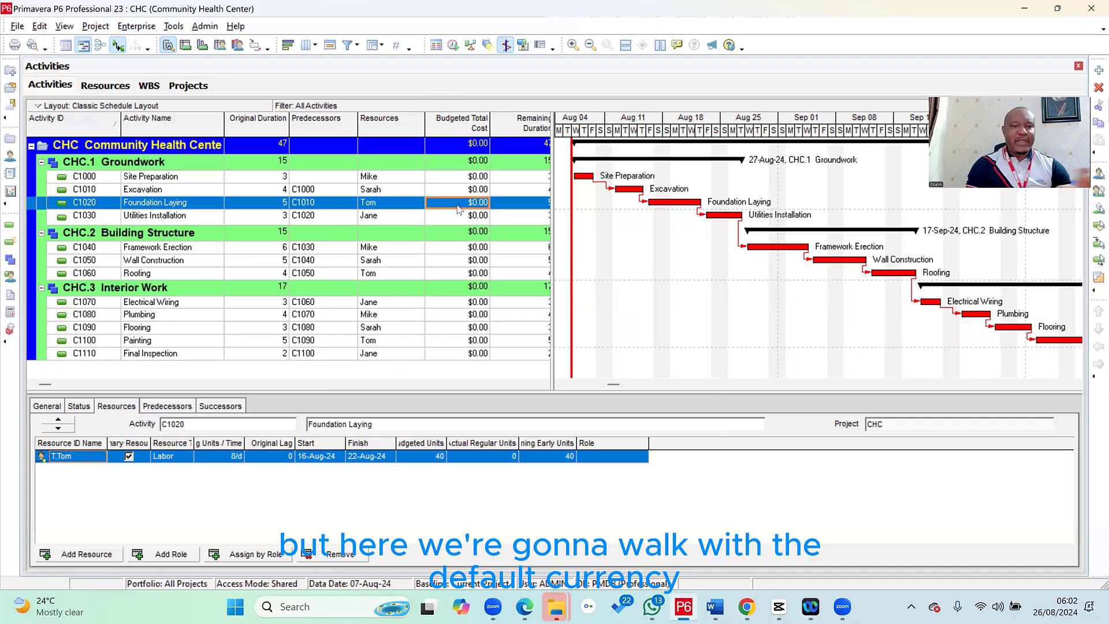
{"action": "left_click", "coordinate": [150, 176]}
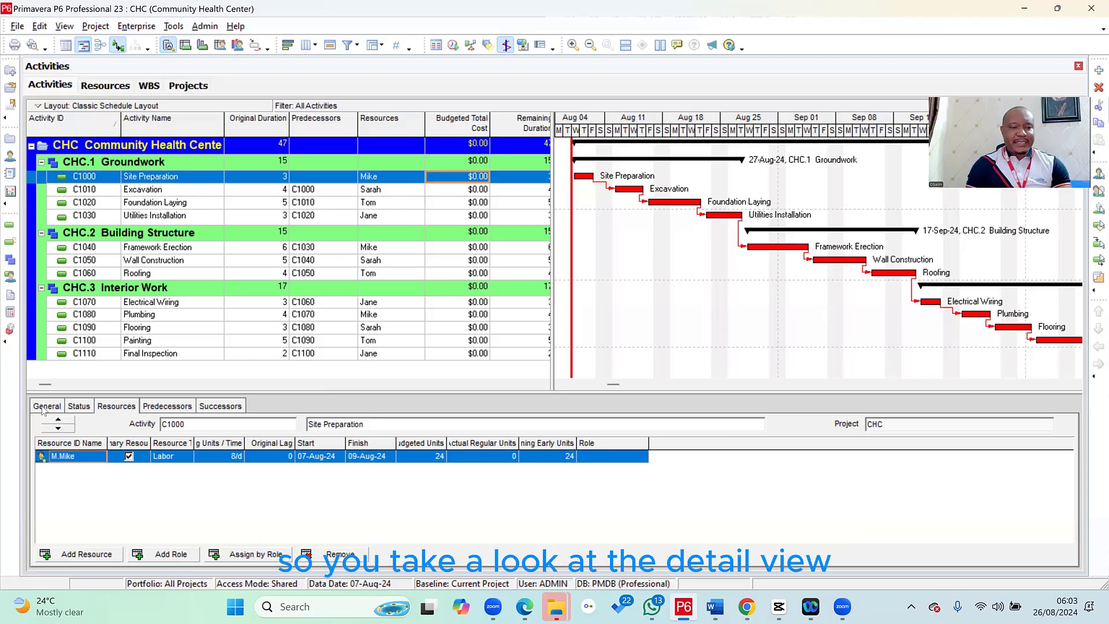
Review Site Preparation's status, predecessors and Excavation successor, then call up the detail-tab menu.
{"action": "left_click", "coordinate": [78, 405]}
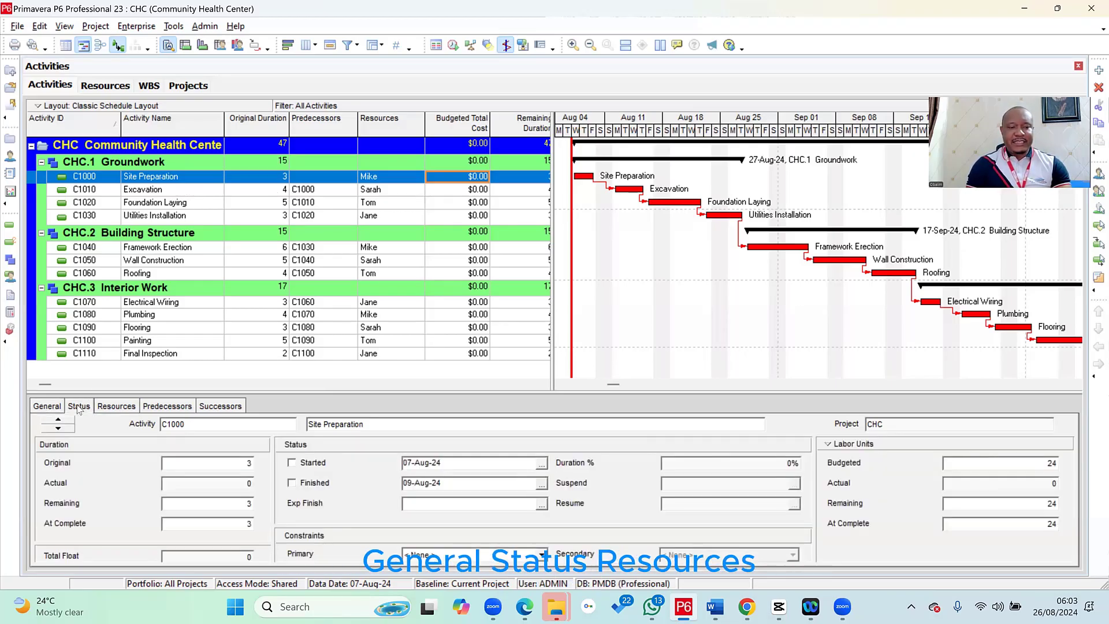
{"action": "left_click", "coordinate": [167, 405]}
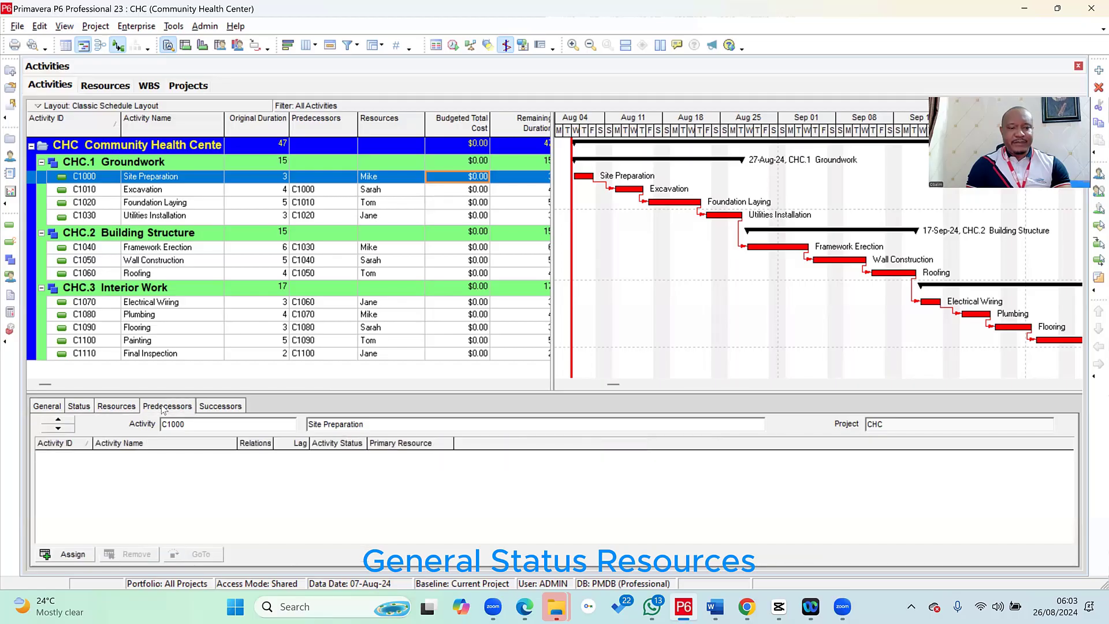
{"action": "left_click", "coordinate": [220, 406]}
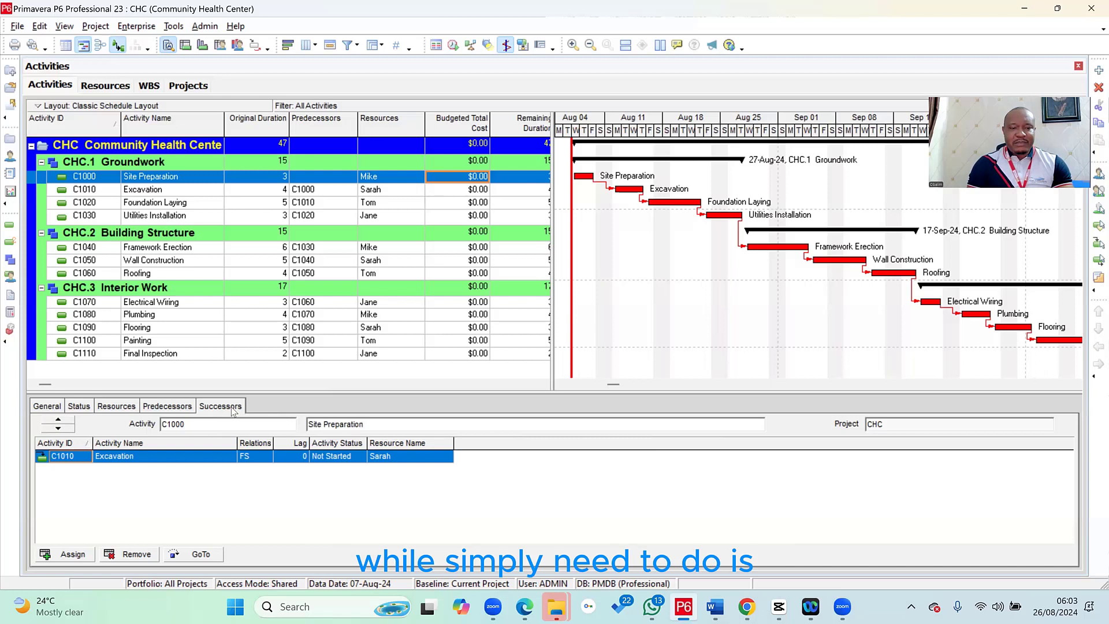
{"action": "right_click", "coordinate": [220, 406]}
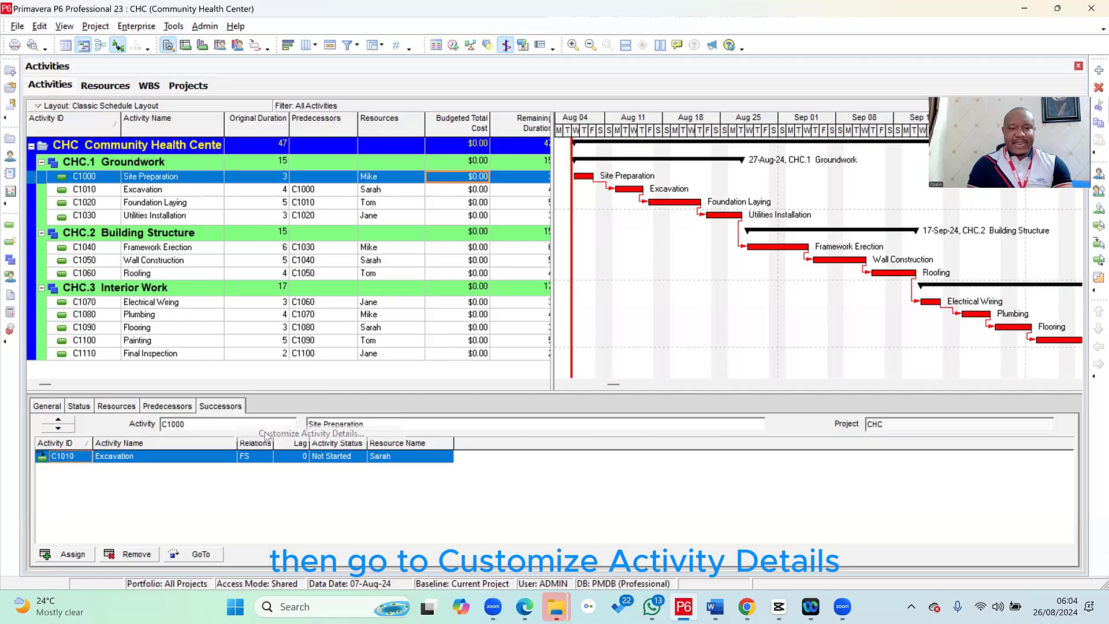
Move Expenses from Available Tabs into the displayed activity detail tabs.
{"action": "left_click", "coordinate": [312, 432]}
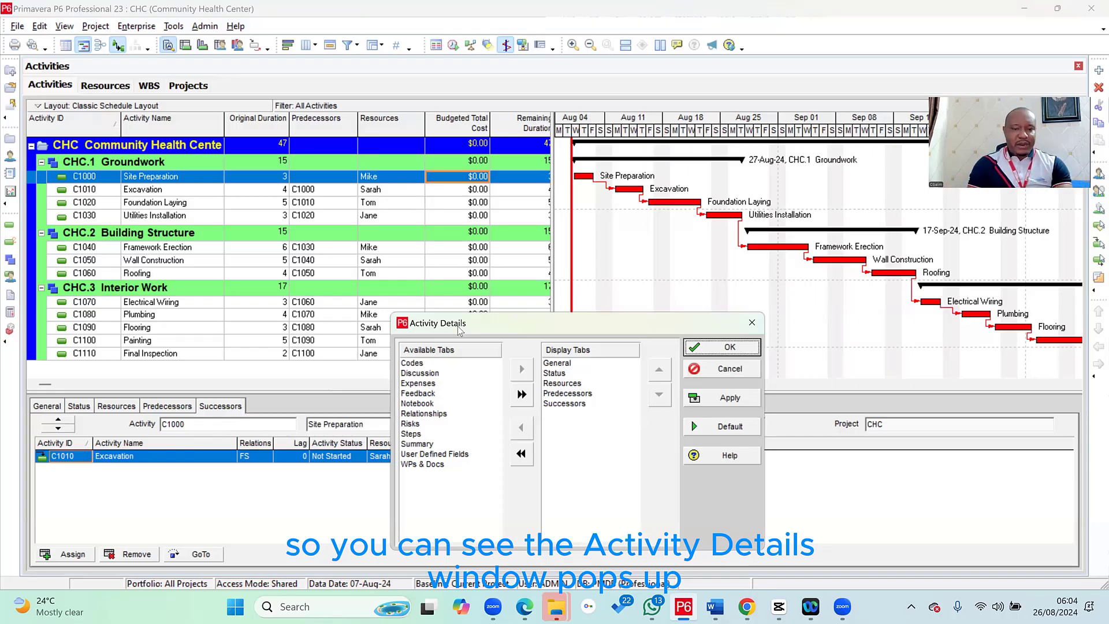
{"action": "left_click", "coordinate": [418, 383]}
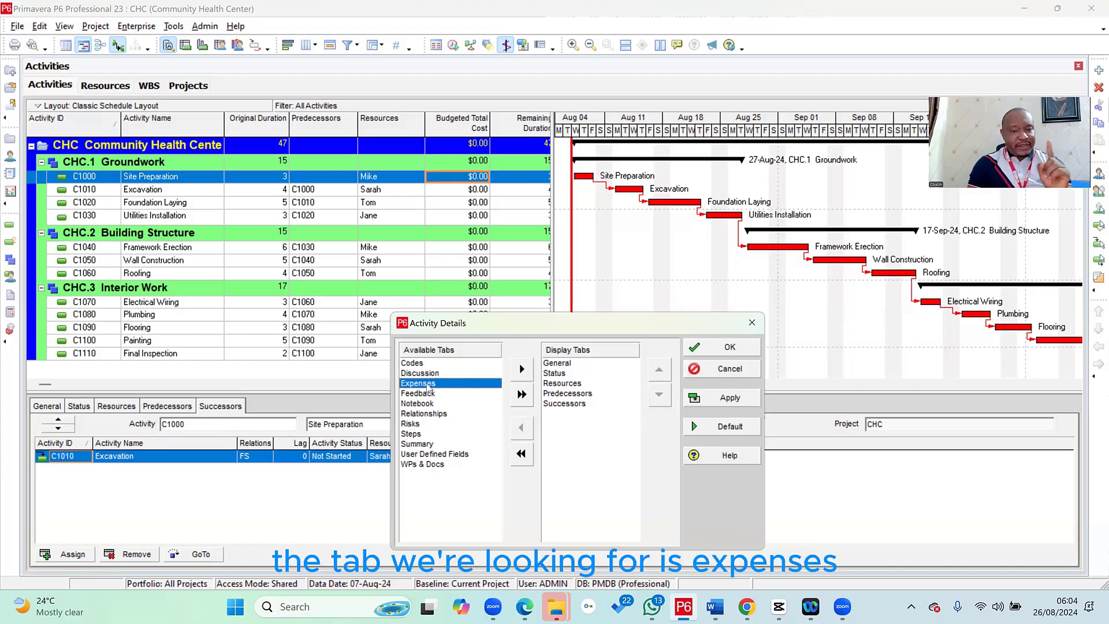
{"action": "mouse_move", "coordinate": [480, 382]}
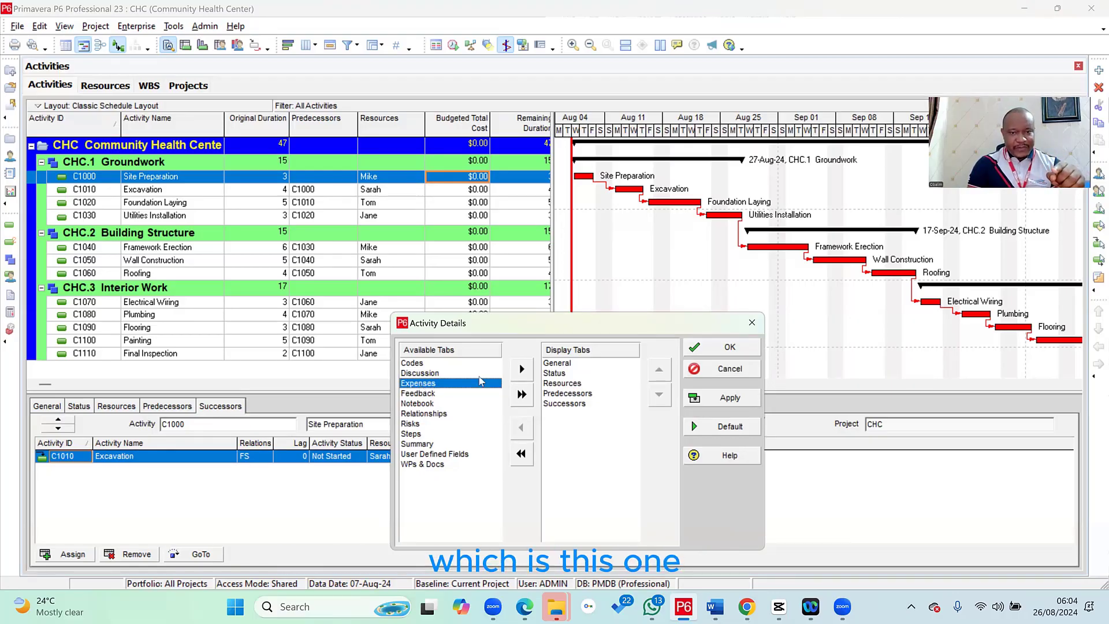
{"action": "mouse_move", "coordinate": [521, 368]}
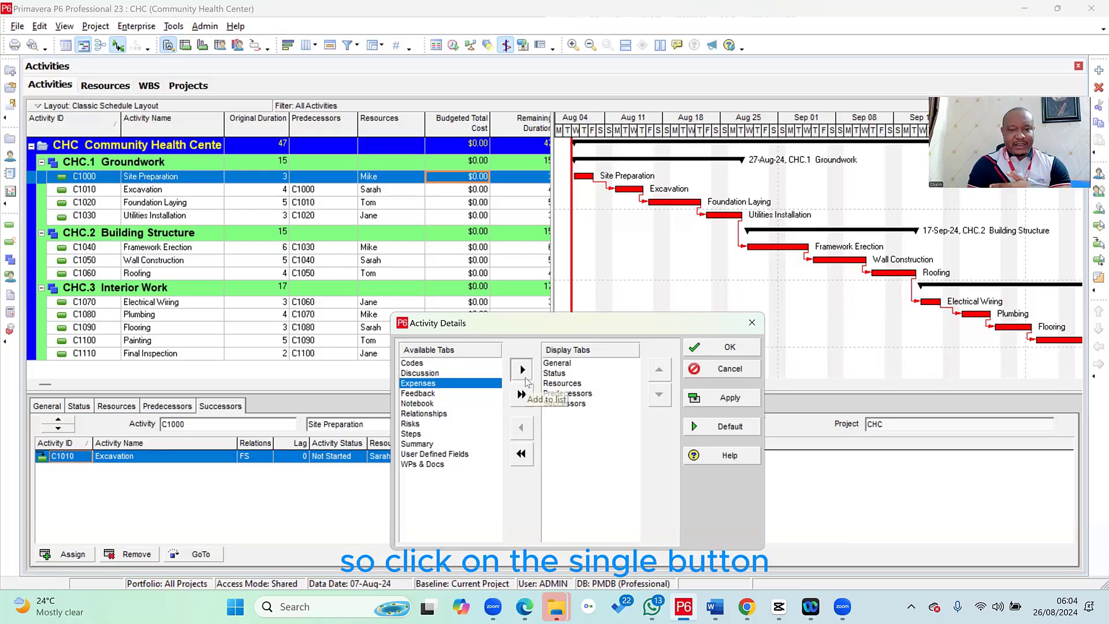
{"action": "left_click", "coordinate": [520, 368]}
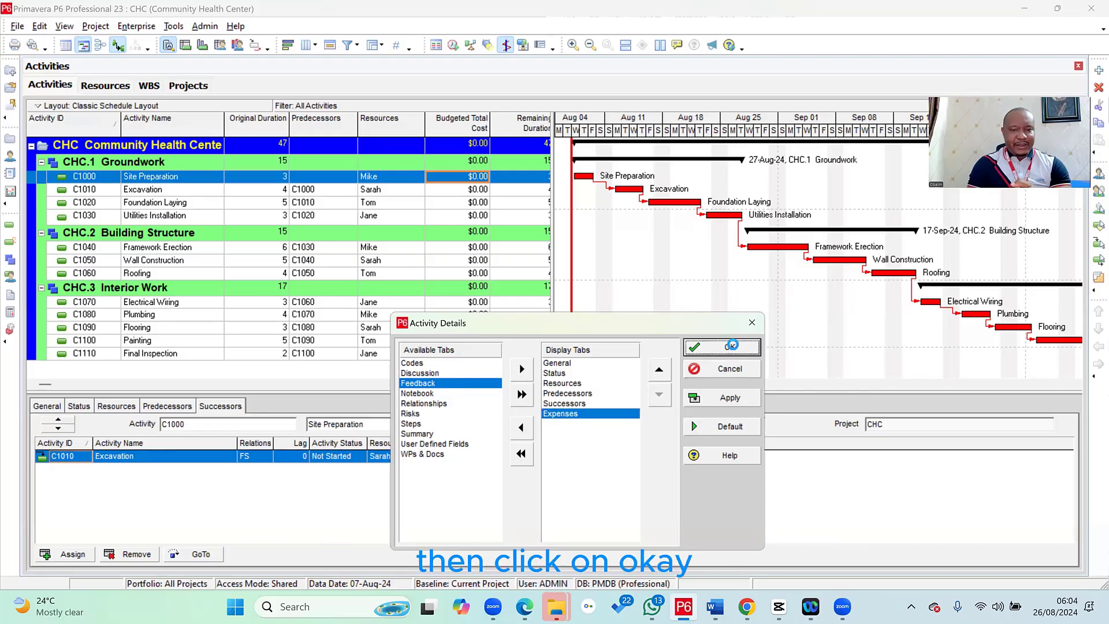
{"action": "left_click", "coordinate": [720, 347]}
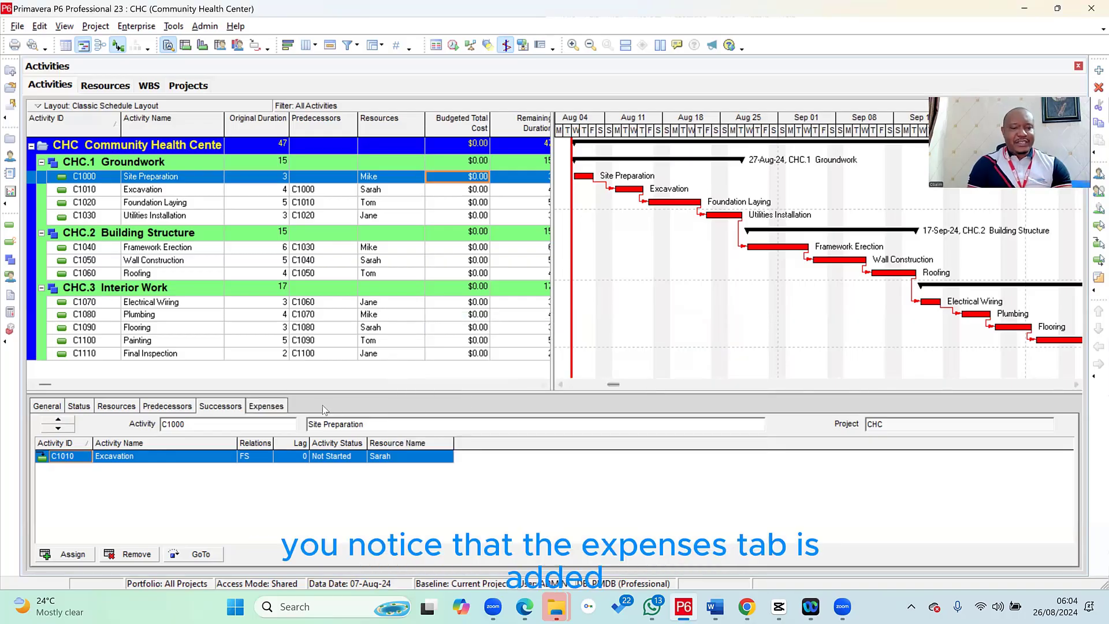
{"action": "left_click", "coordinate": [266, 405]}
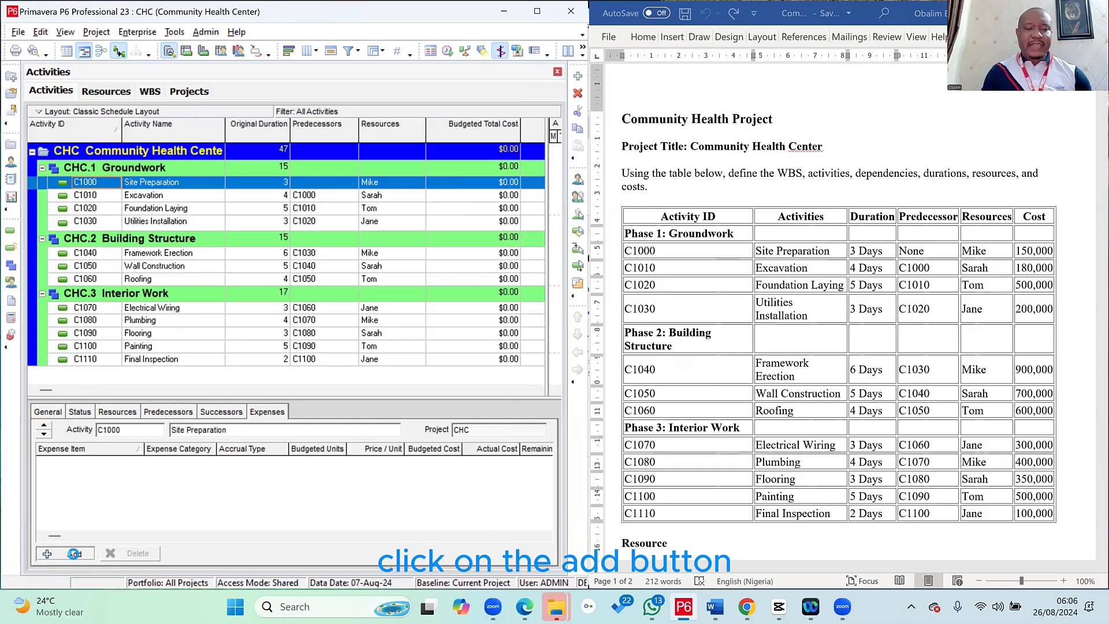
Enter expenses of $150,000 for Site Preparation and $180,000 for Excavation.
{"action": "left_click", "coordinate": [65, 553]}
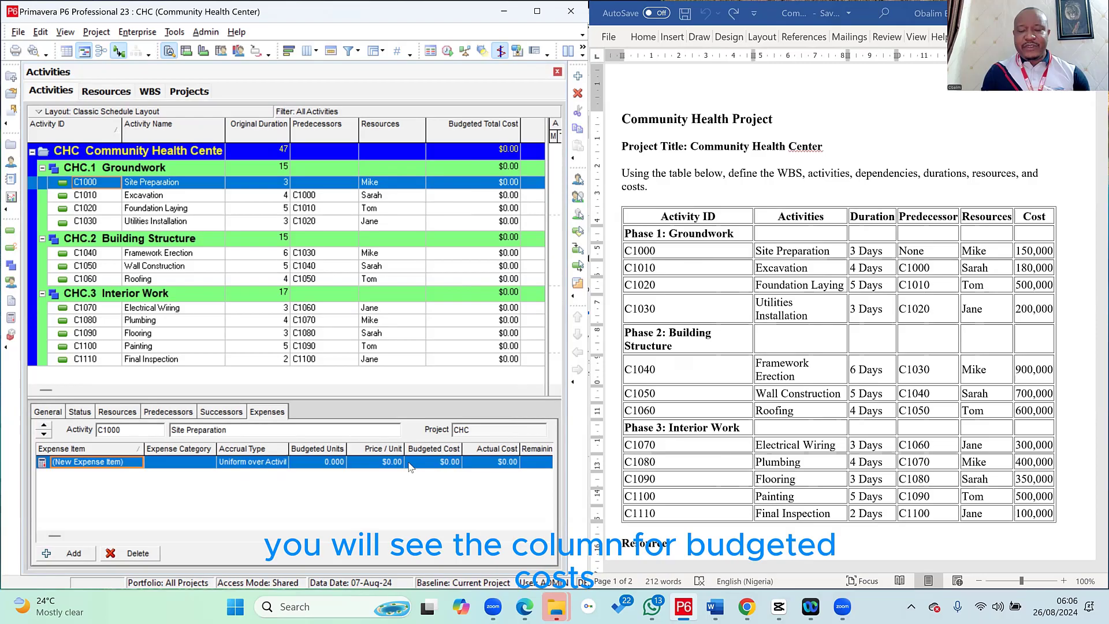
{"action": "left_click", "coordinate": [434, 462]}
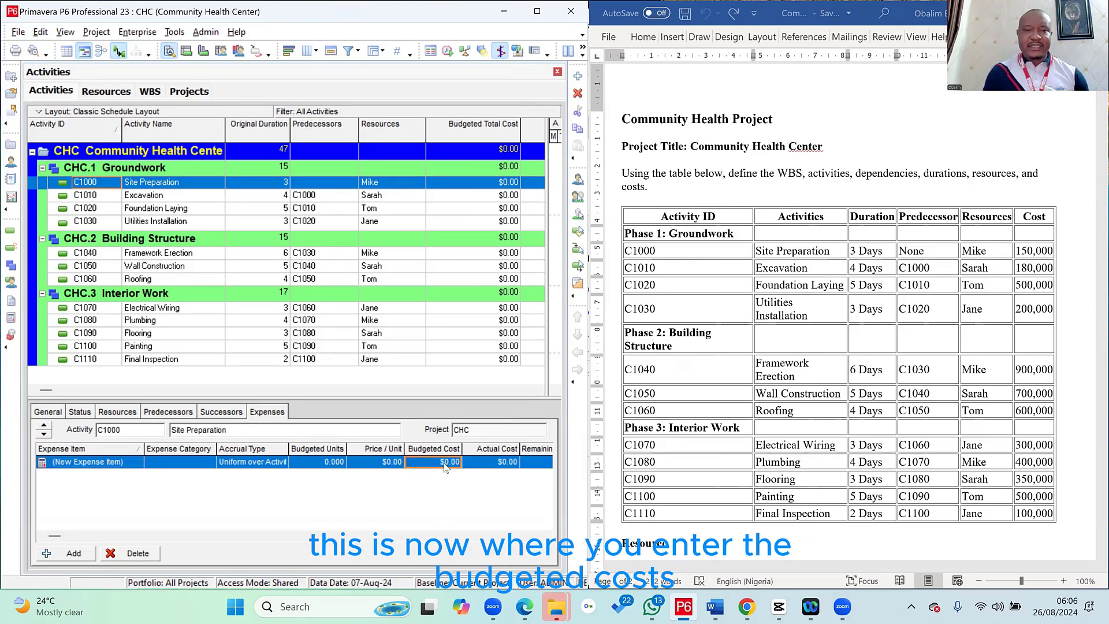
{"action": "type", "text": "1"}
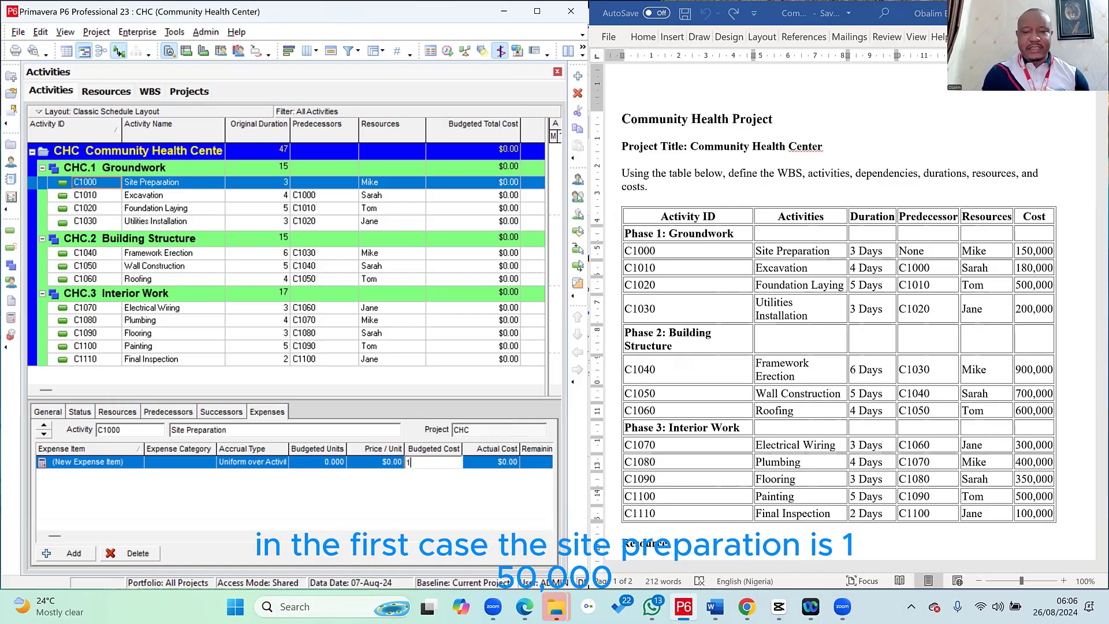
{"action": "type", "text": "50000"}
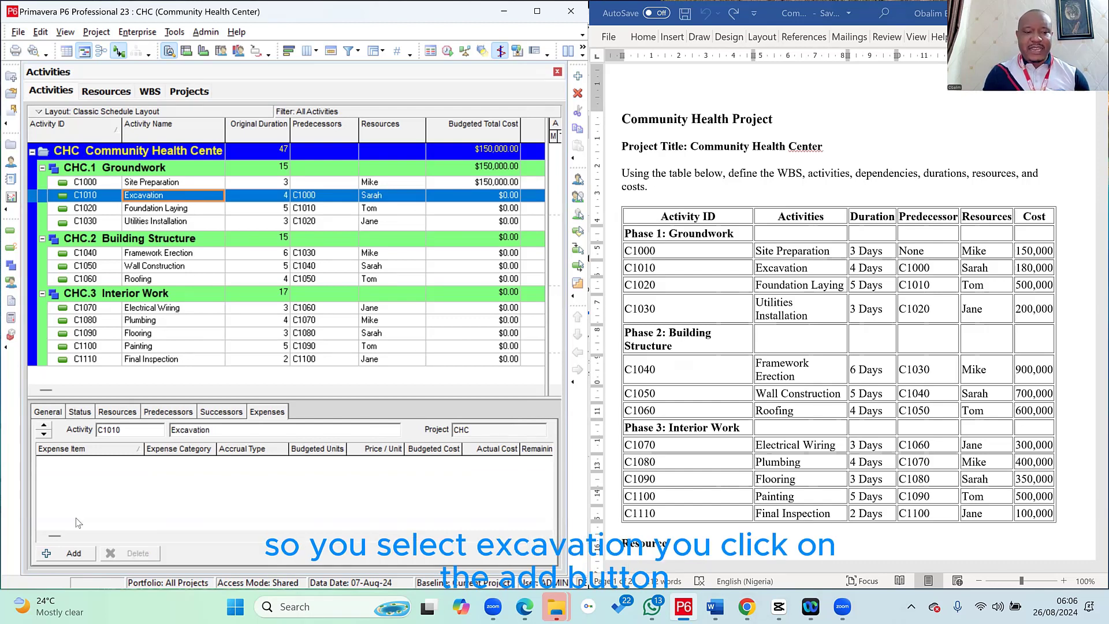
{"action": "left_click", "coordinate": [66, 552]}
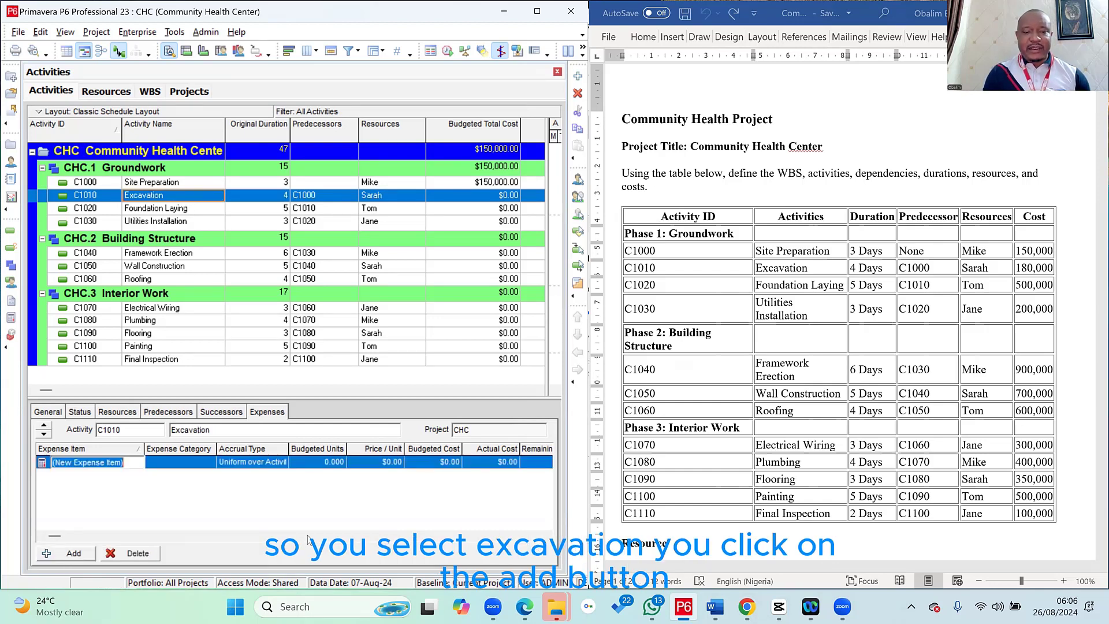
{"action": "left_click", "coordinate": [433, 462]}
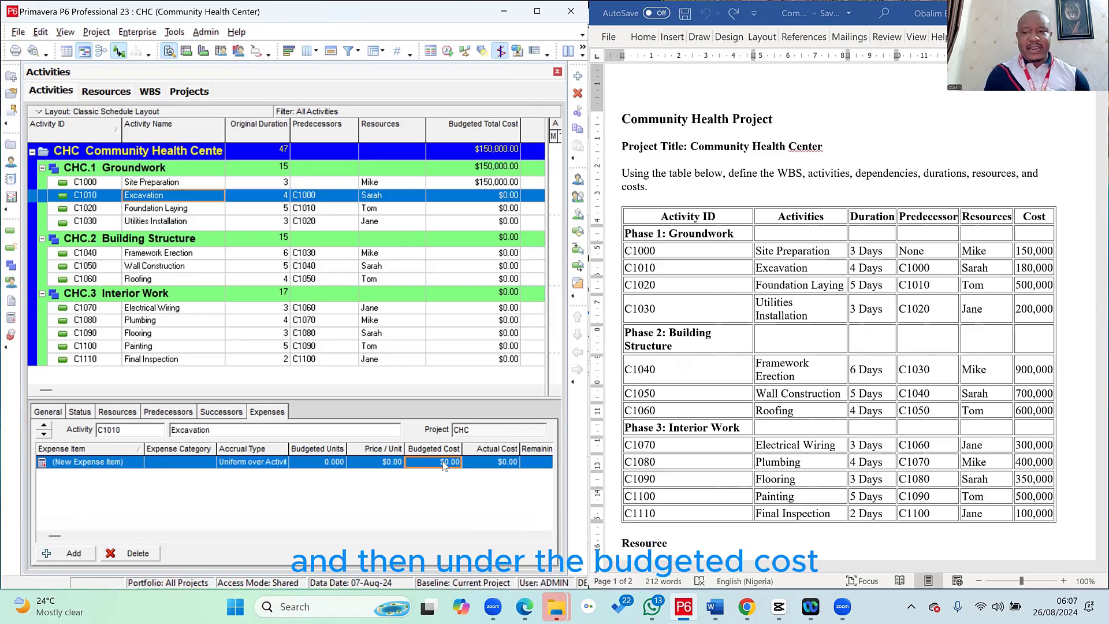
{"action": "type", "text": "180,00"}
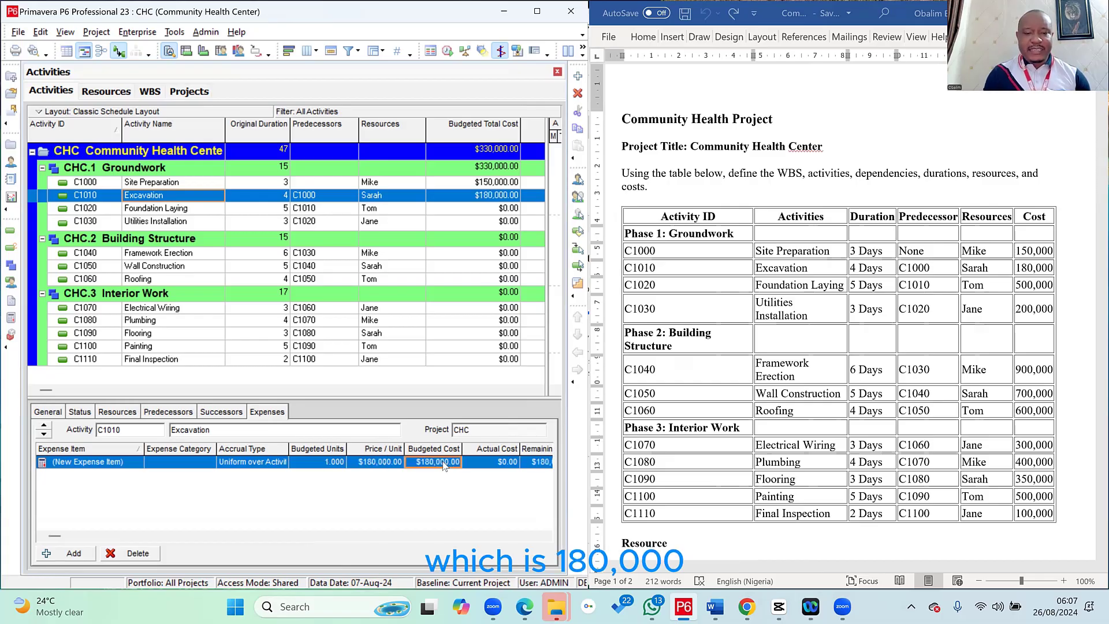
Enter expenses of $500,000 for Foundation Laying and $200,000 for Utilities Installation.
{"action": "left_click", "coordinate": [156, 208]}
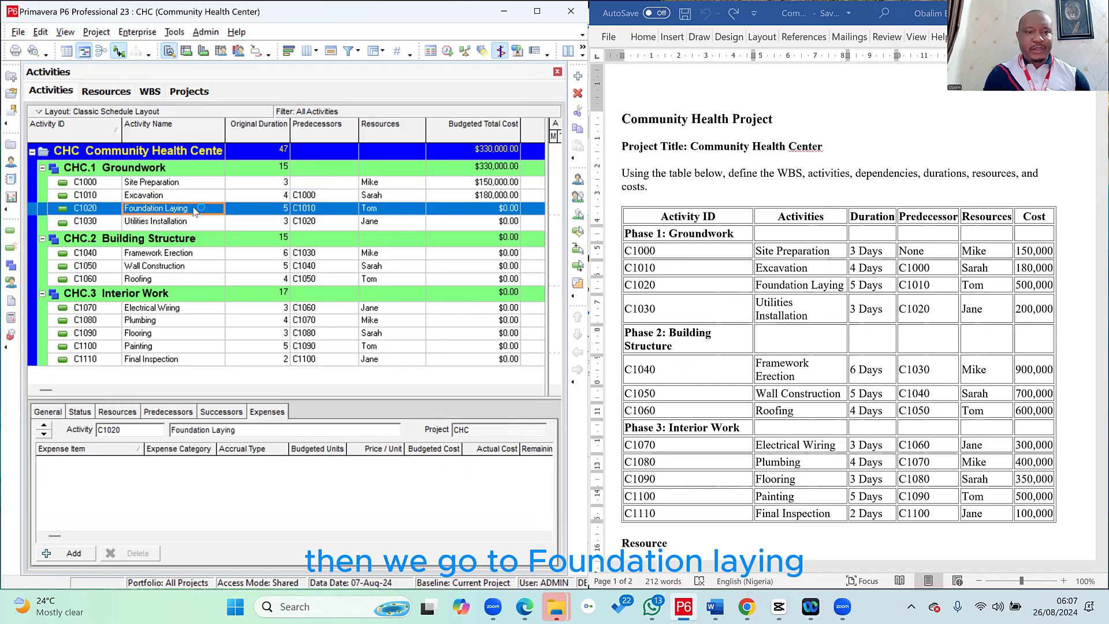
{"action": "left_click", "coordinate": [65, 553]}
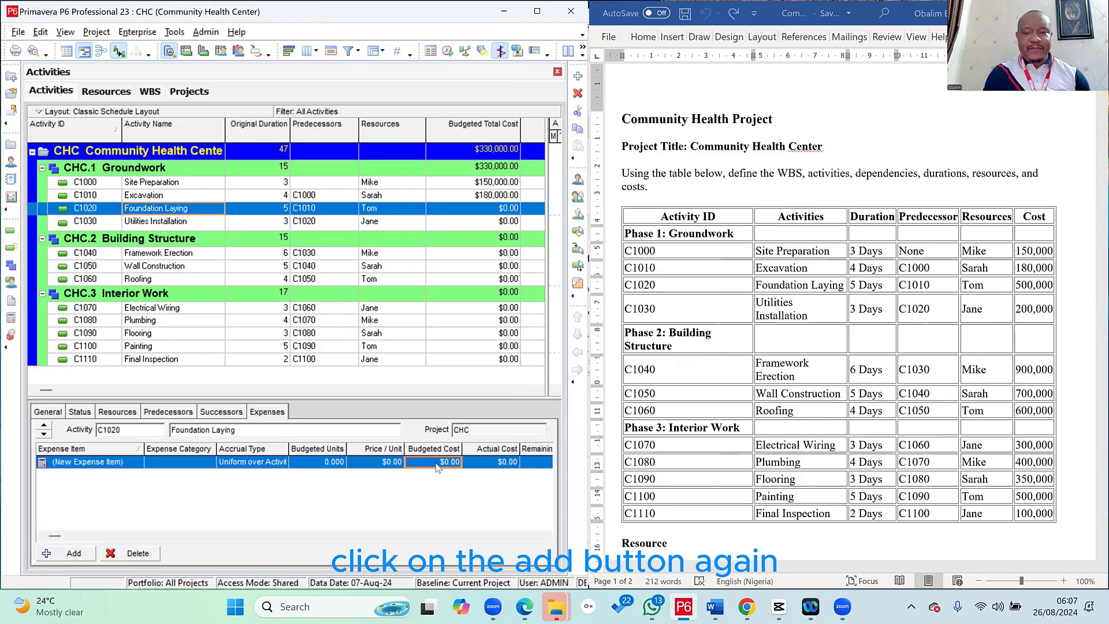
{"action": "type", "text": "500,00"}
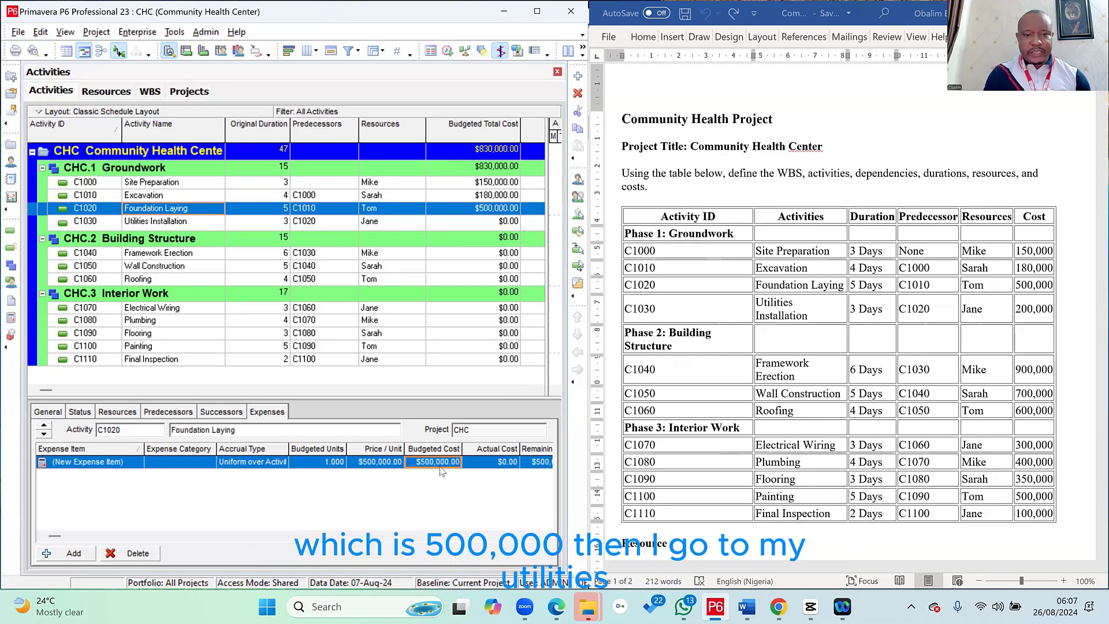
{"action": "mouse_move", "coordinate": [179, 227]}
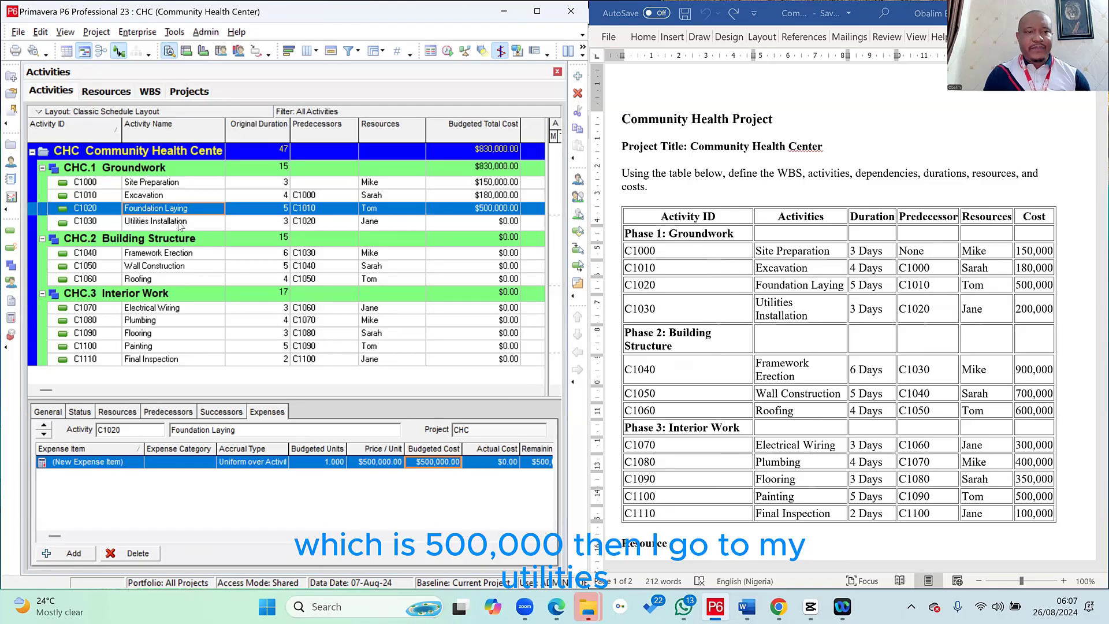
{"action": "left_click", "coordinate": [156, 221]}
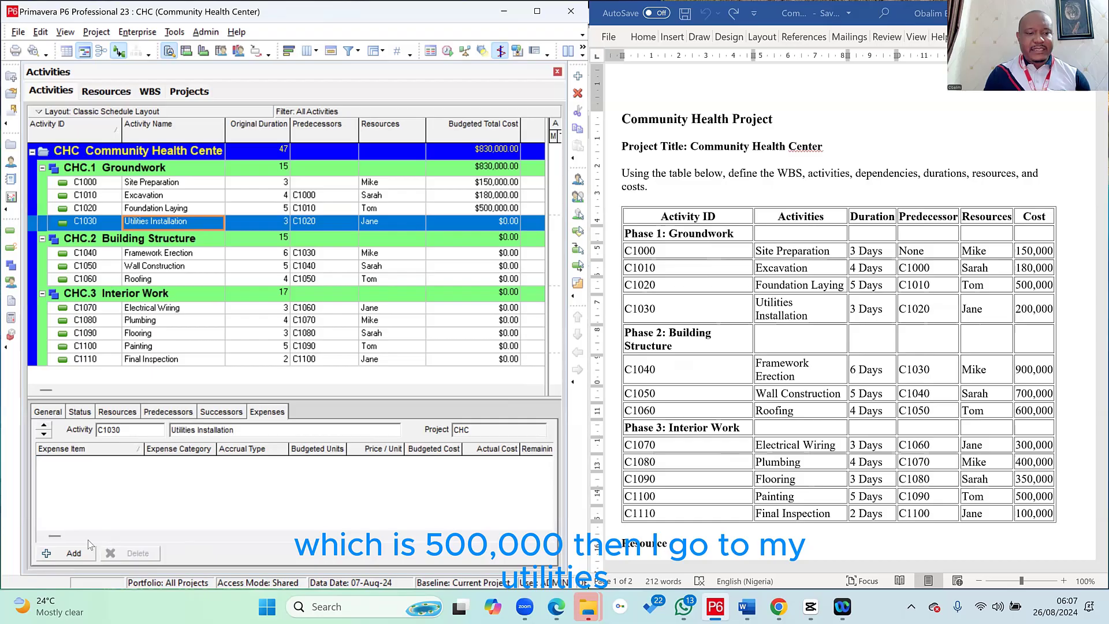
{"action": "left_click", "coordinate": [65, 553]}
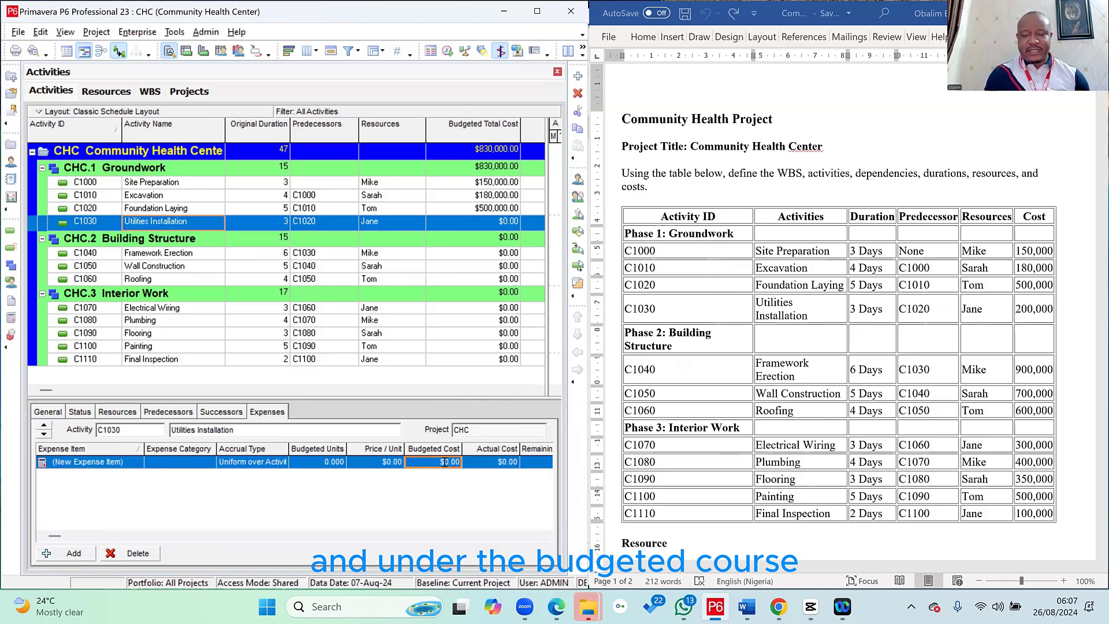
{"action": "type", "text": "200000"}
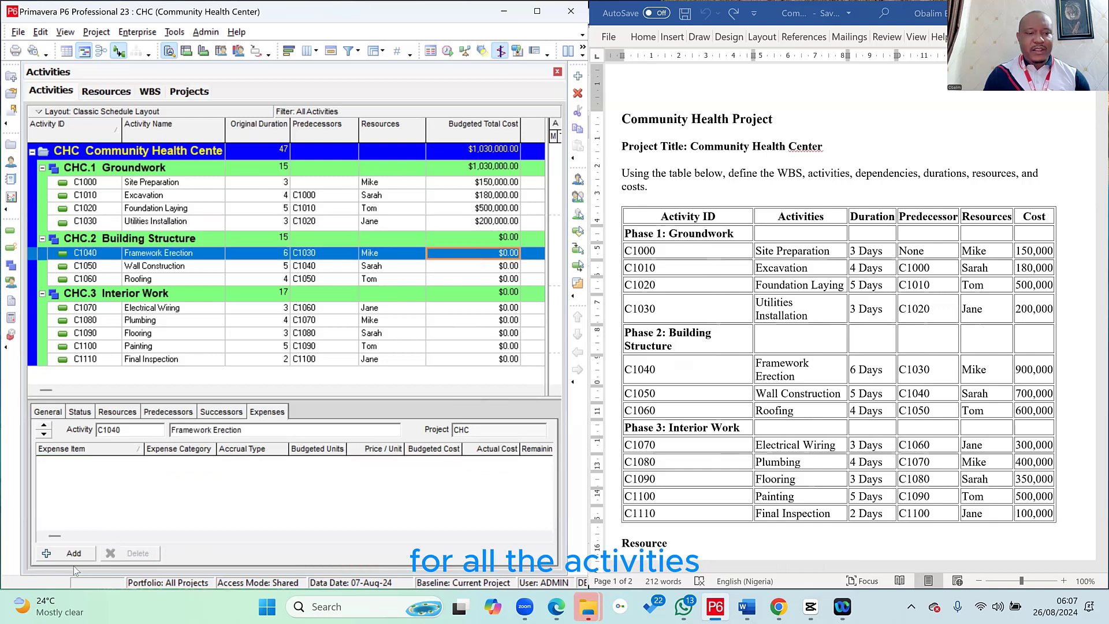
Add expense items of $900,000, $700,000 and $600,000 to Framework Erection, Wall Construction and Roofing.
{"action": "left_click", "coordinate": [64, 553]}
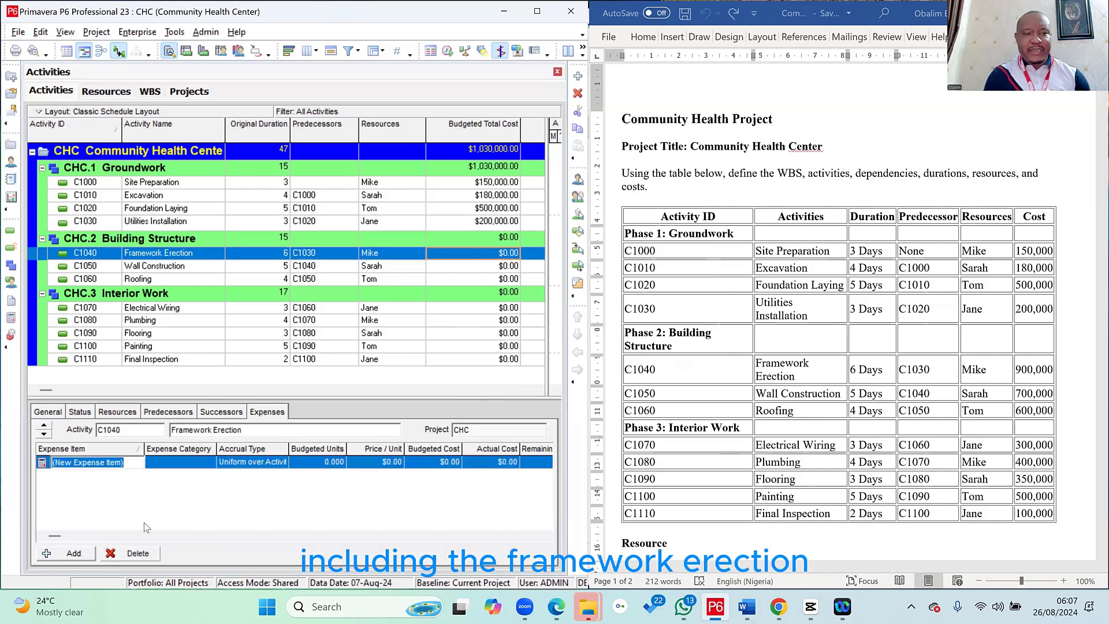
{"action": "left_click", "coordinate": [434, 461]}
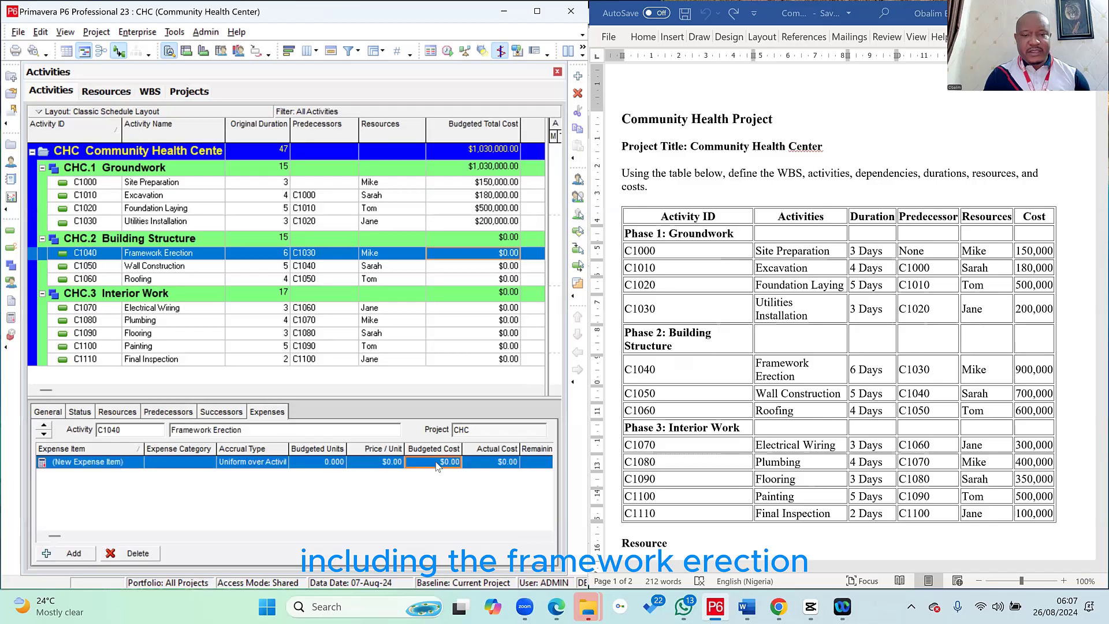
{"action": "type", "text": "900"}
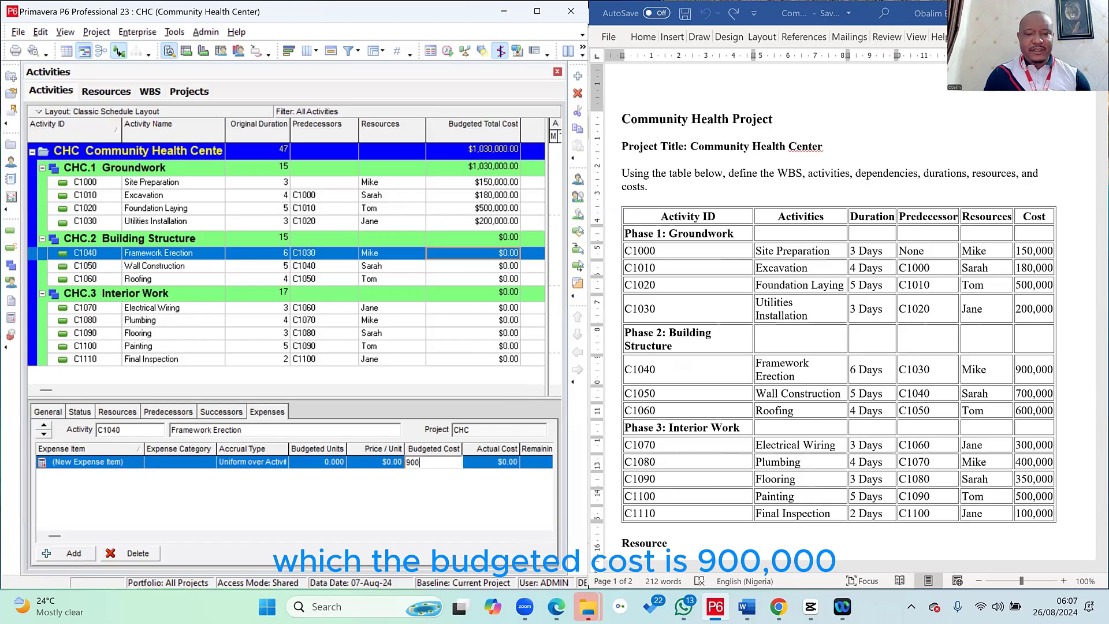
{"action": "left_click", "coordinate": [154, 265]}
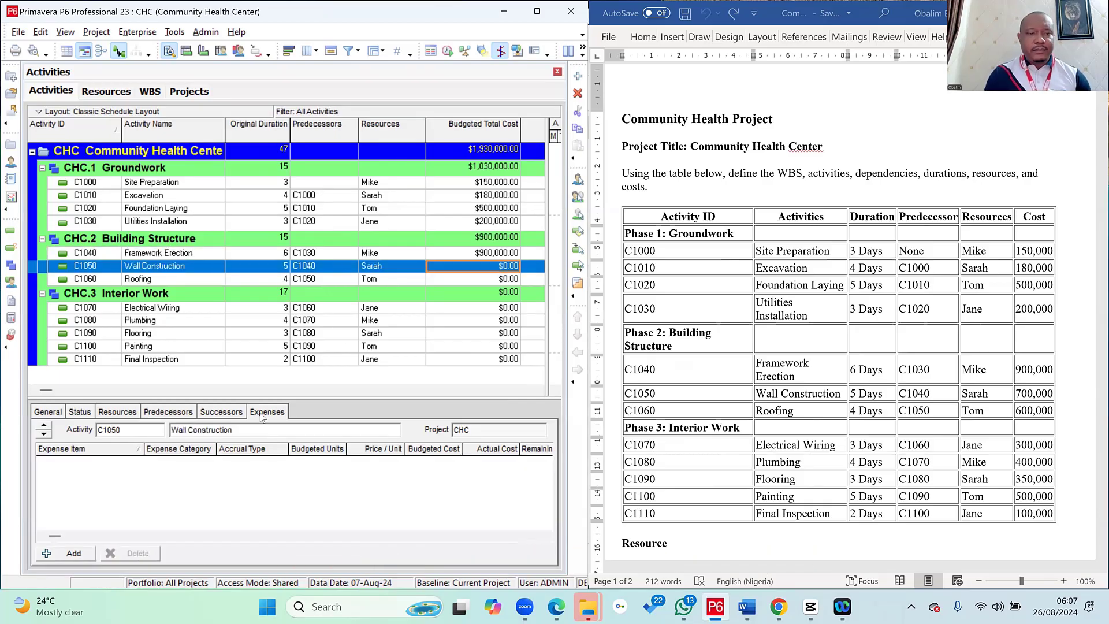
{"action": "left_click", "coordinate": [65, 553]}
{"action": "type", "text": "7"}
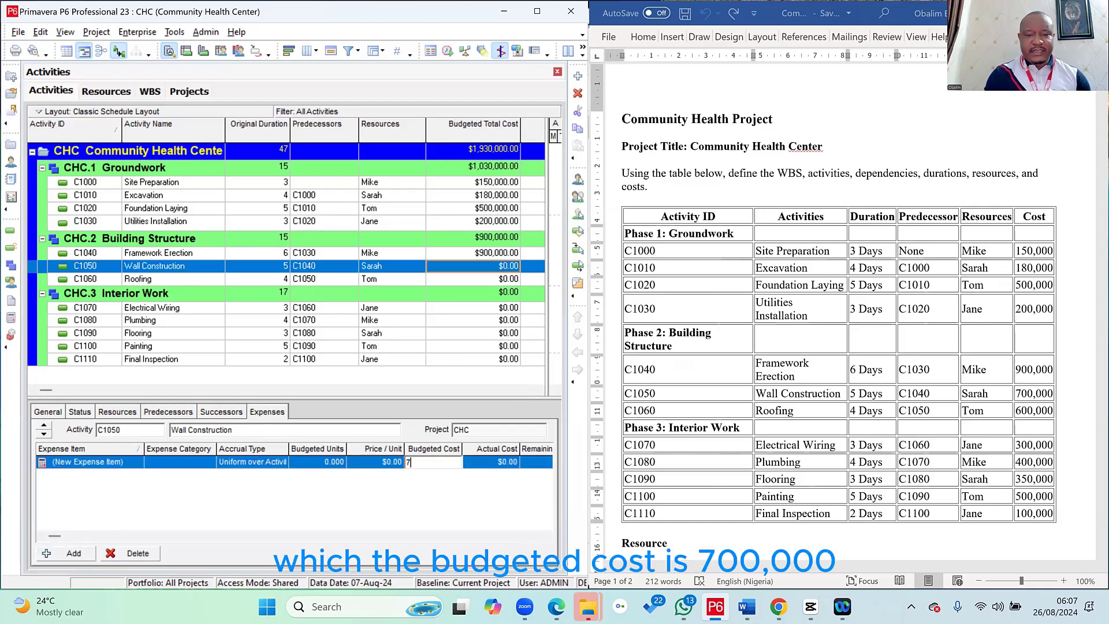
{"action": "type", "text": "00000"}
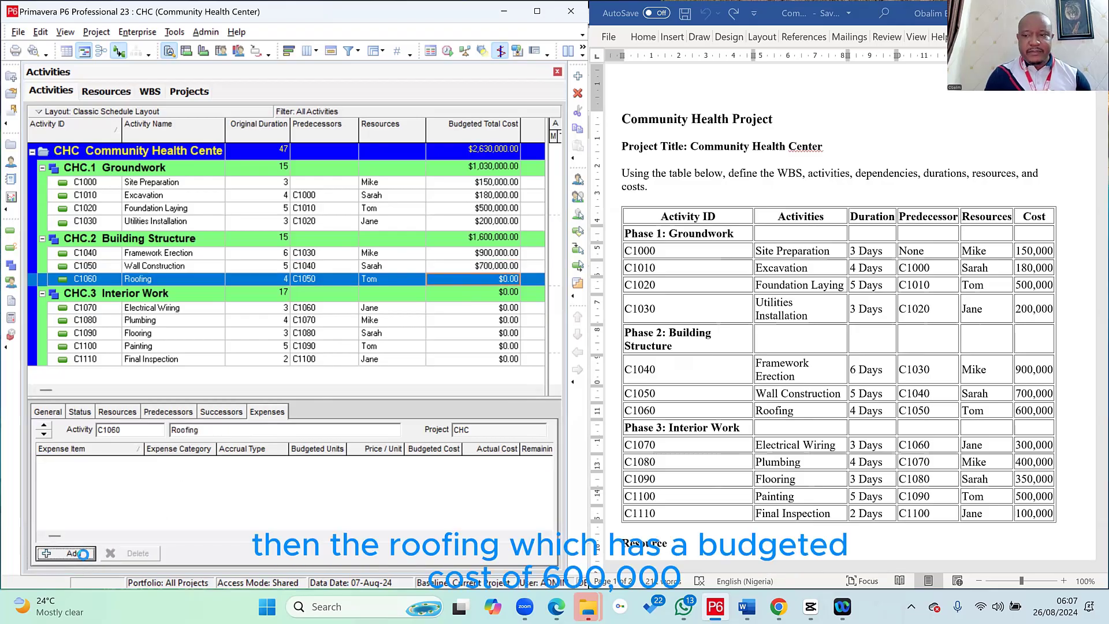
{"action": "left_click", "coordinate": [65, 553]}
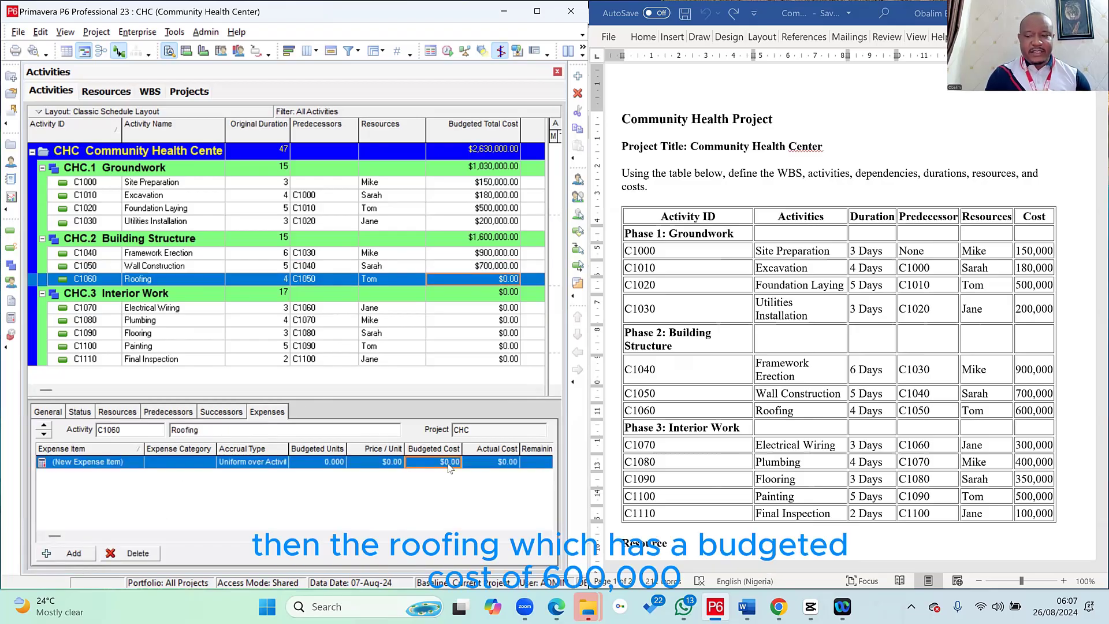
{"action": "type", "text": "600000"}
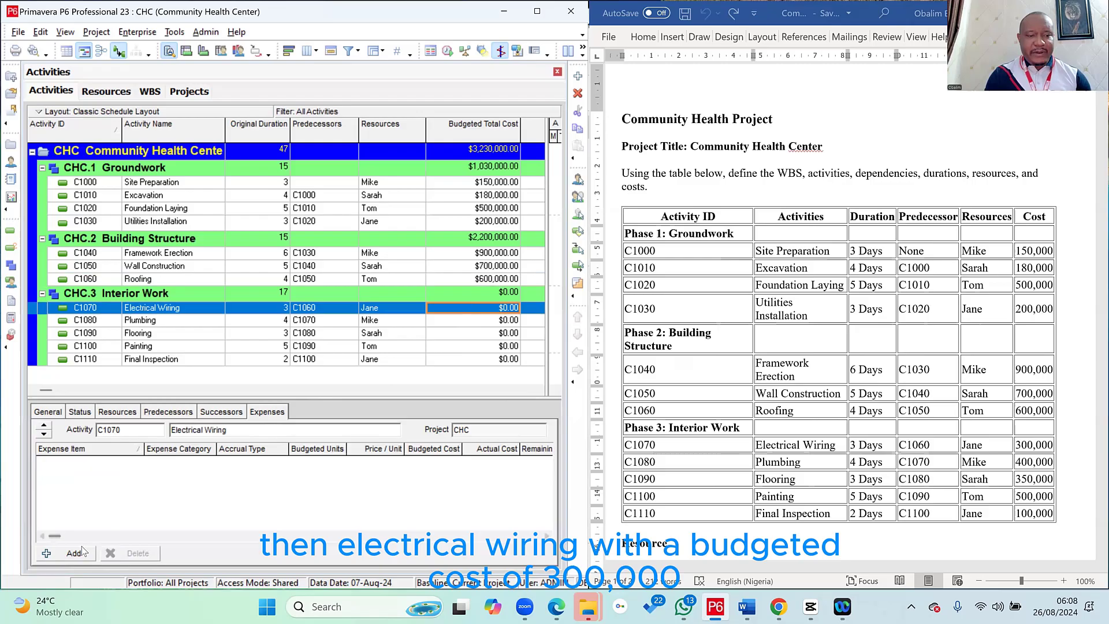
Add Interior Work expense items for Electrical Wiring, Plumbing and Flooring, including $350,000.
{"action": "left_click", "coordinate": [67, 553]}
{"action": "type", "text": "3000"}
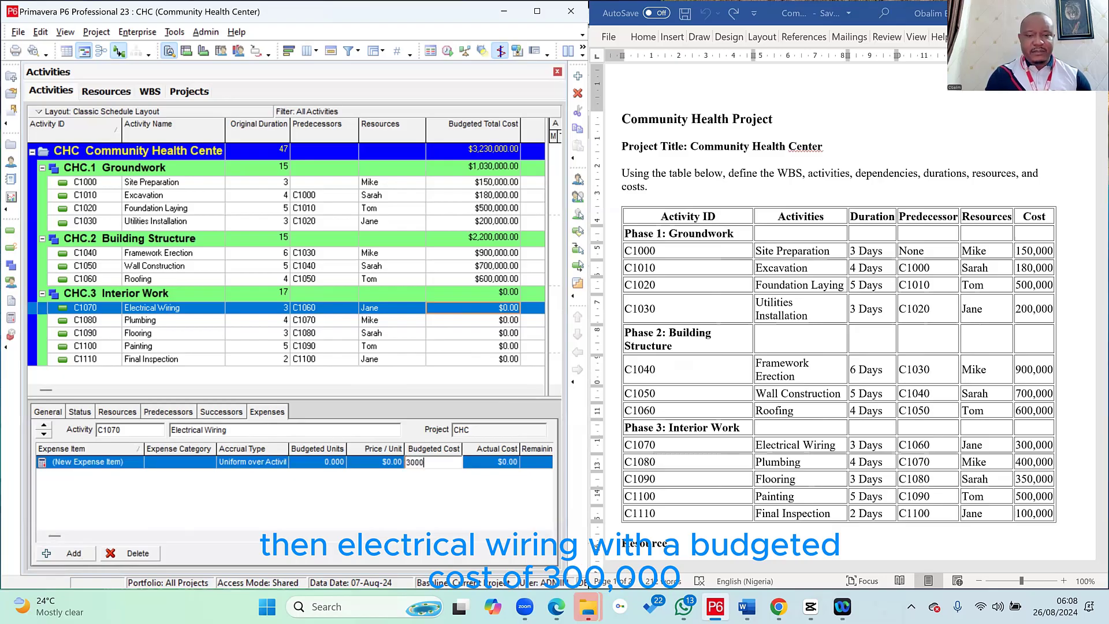
{"action": "left_click", "coordinate": [139, 319]}
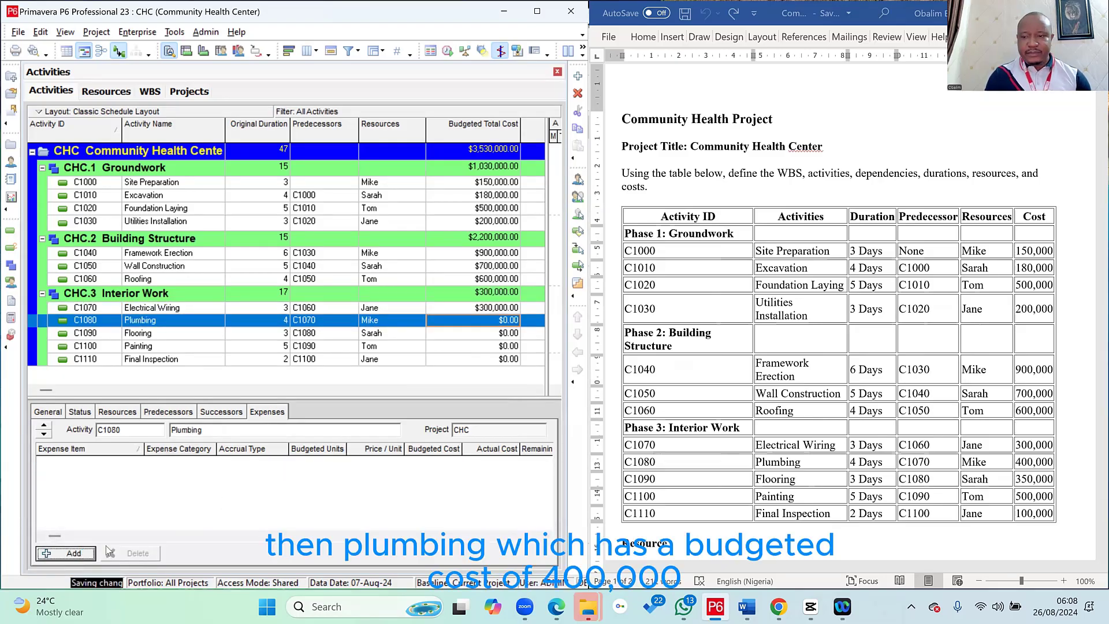
{"action": "left_click", "coordinate": [64, 552]}
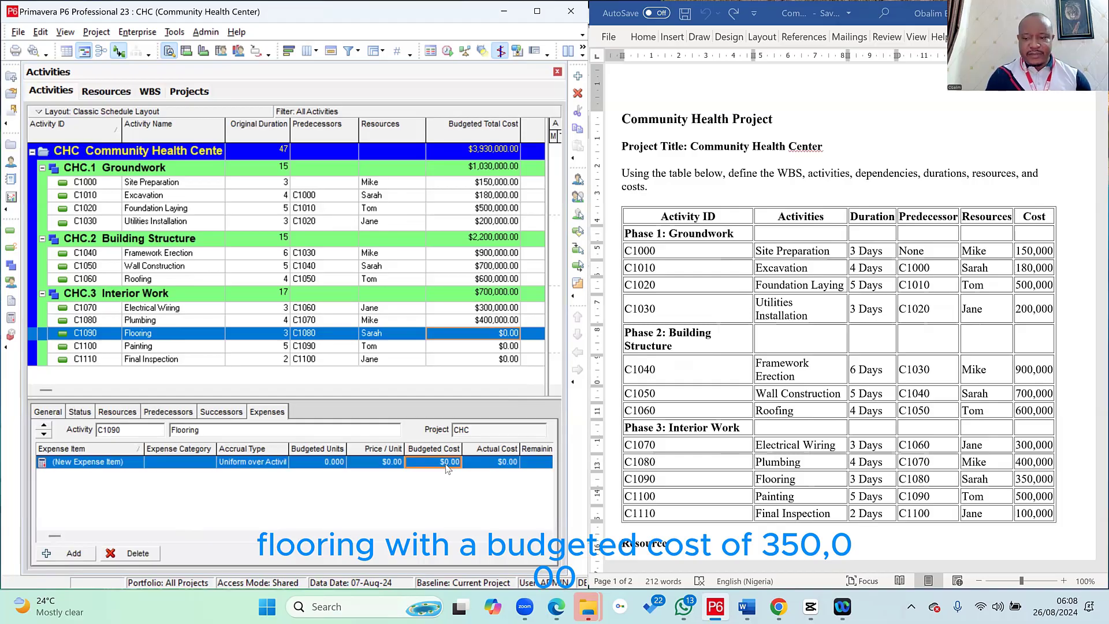
{"action": "type", "text": "350000"}
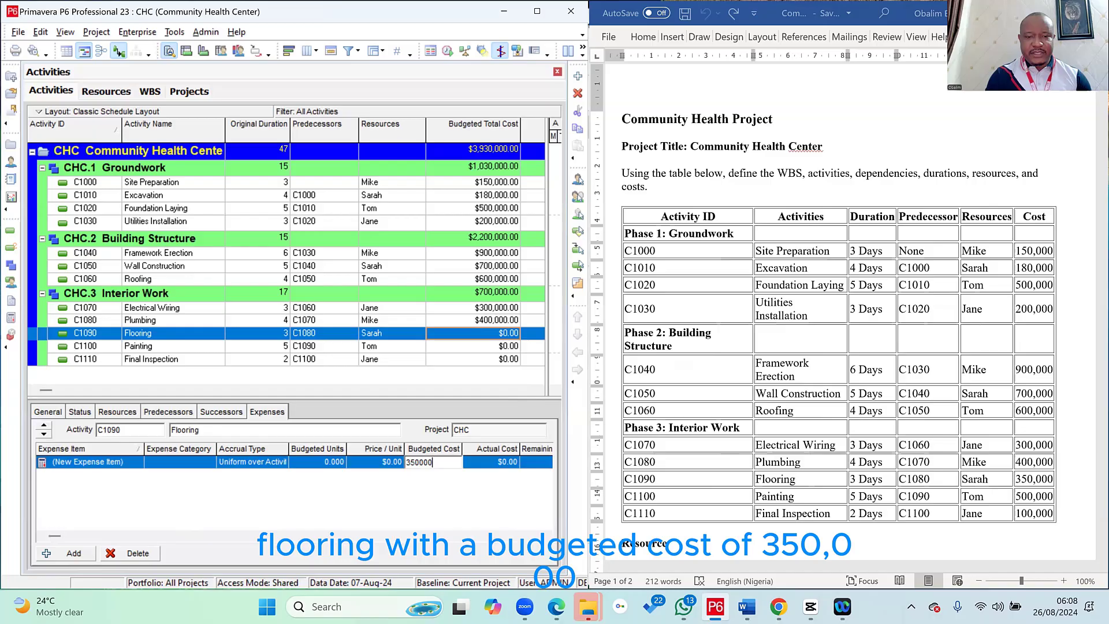
{"action": "left_click", "coordinate": [138, 346]}
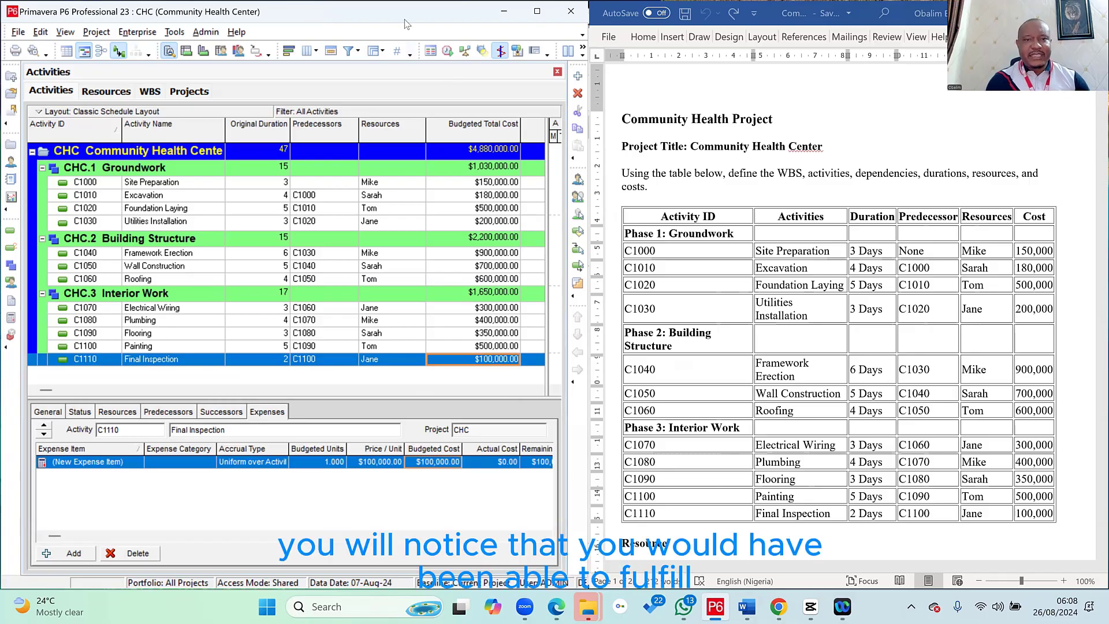
{"action": "mouse_move", "coordinate": [416, 28]}
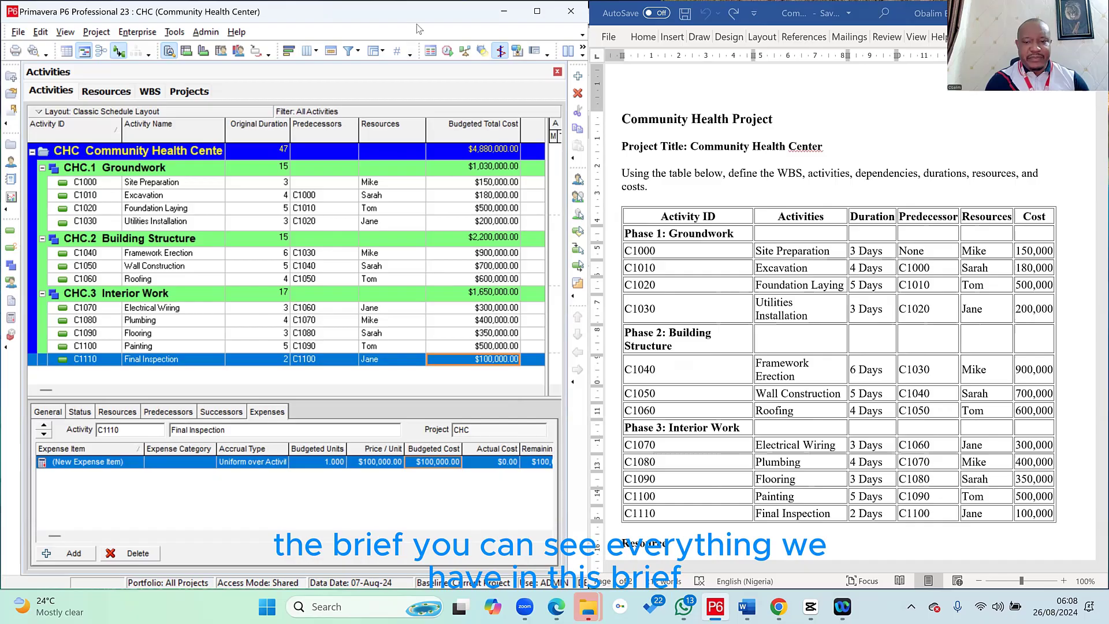
{"action": "mouse_move", "coordinate": [807, 375]}
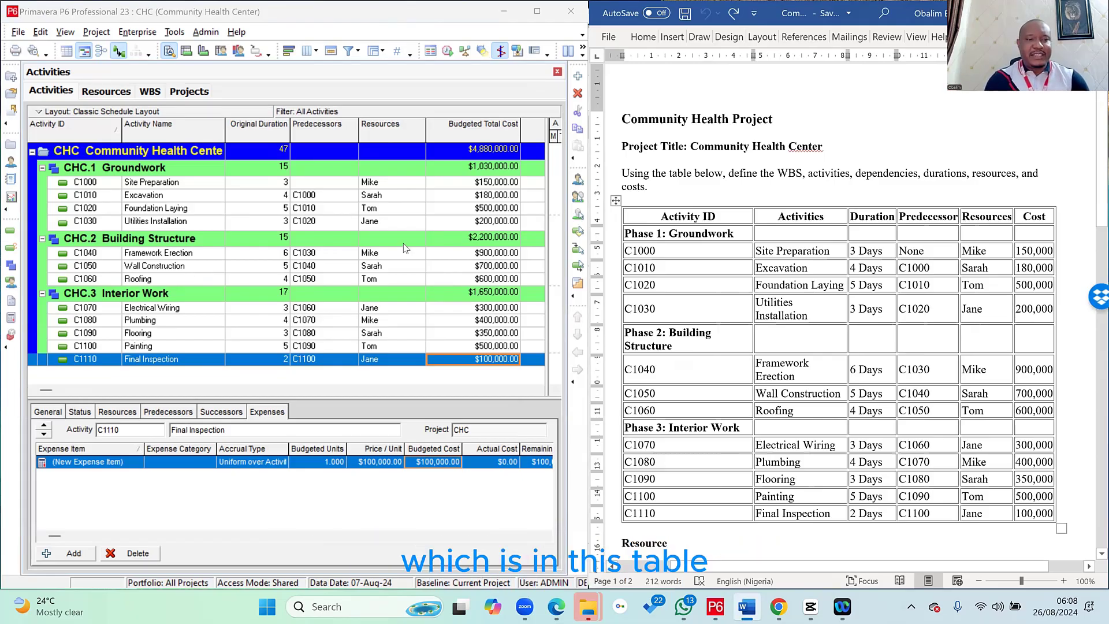
{"action": "left_click", "coordinate": [157, 222]}
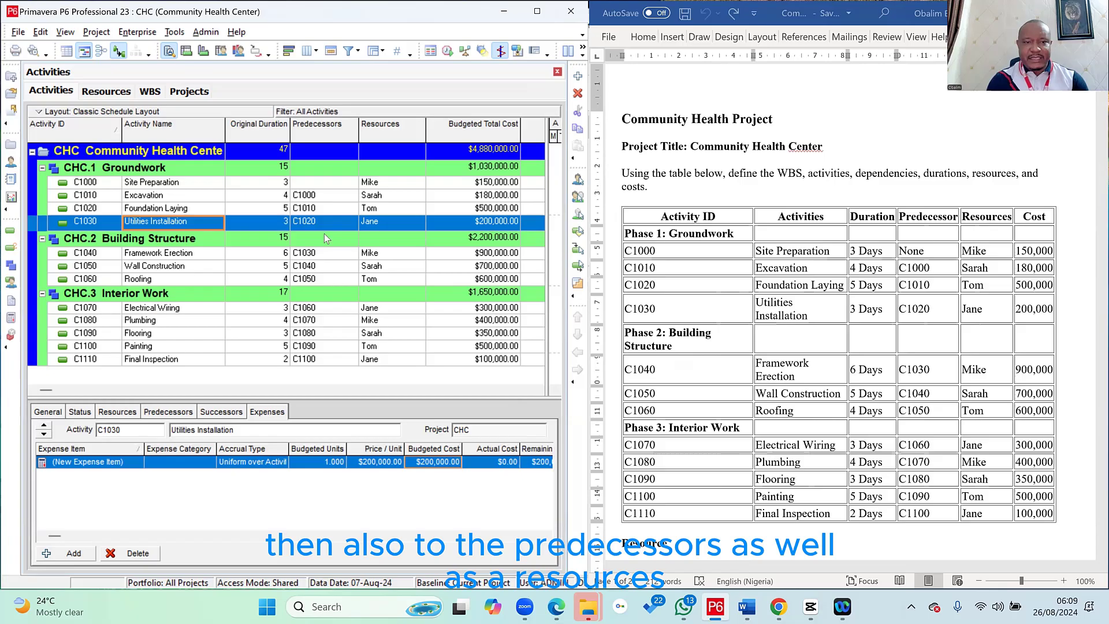
{"action": "mouse_move", "coordinate": [407, 316]}
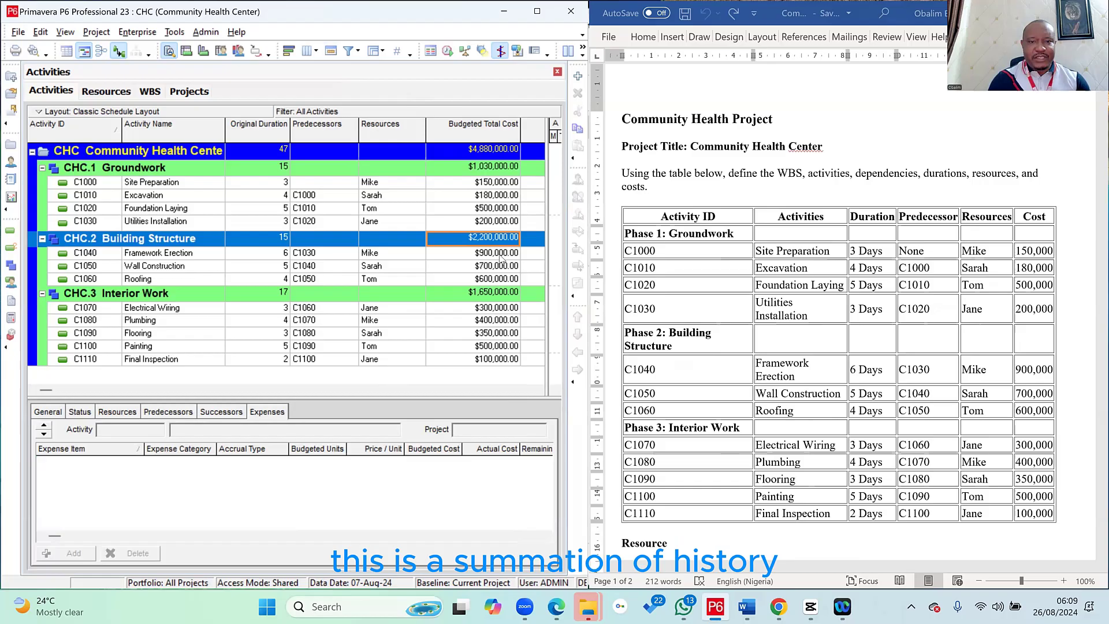
{"action": "left_click", "coordinate": [154, 266]}
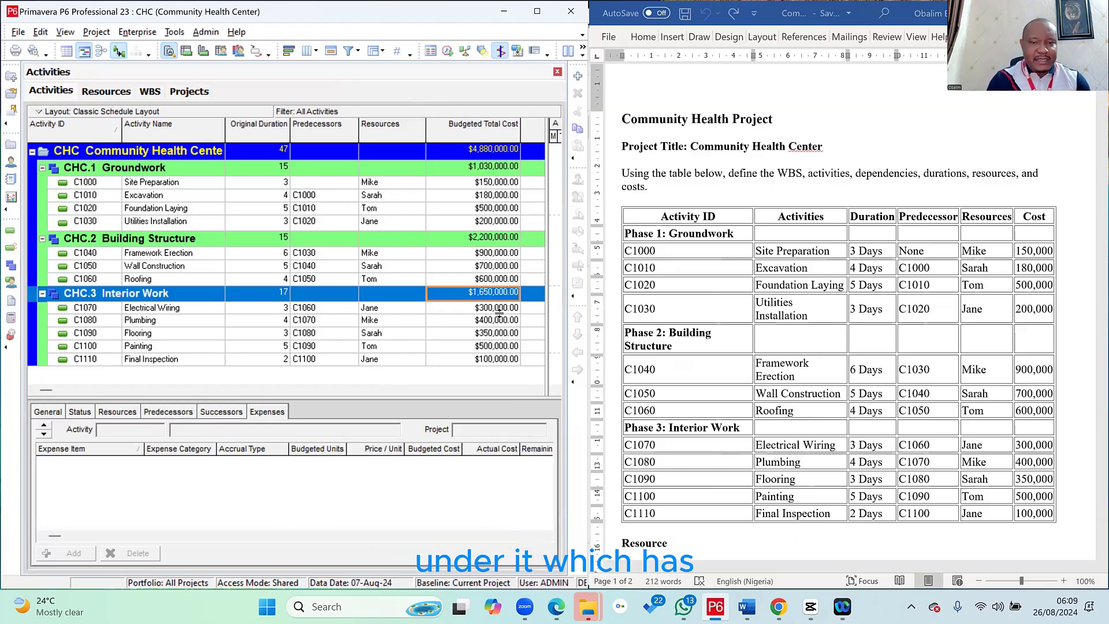
{"action": "left_click", "coordinate": [152, 307]}
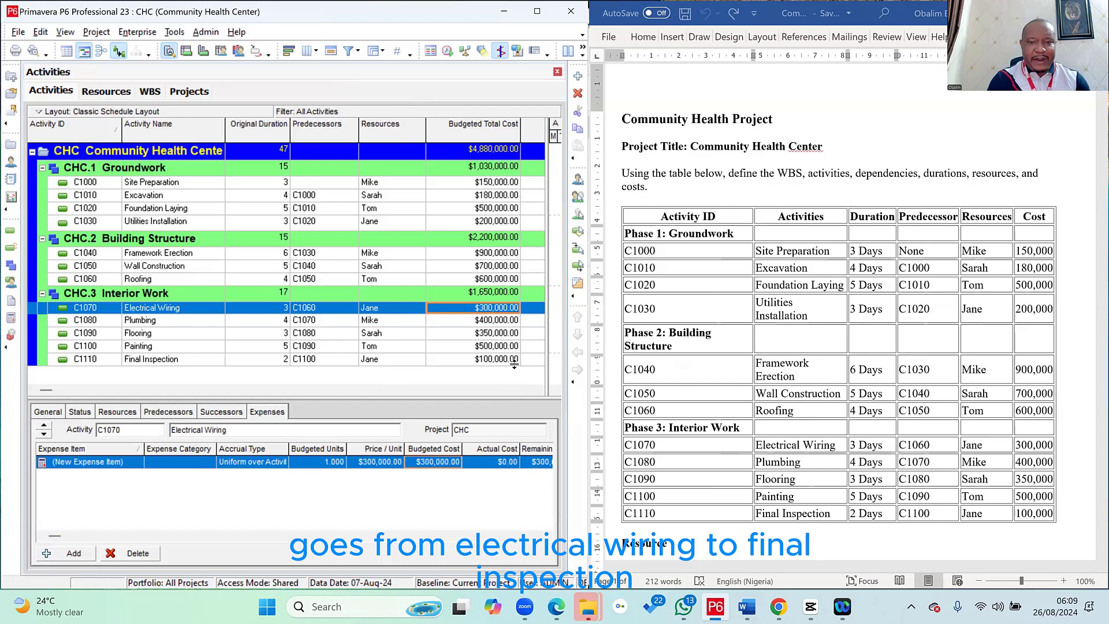
{"action": "left_click", "coordinate": [151, 359]}
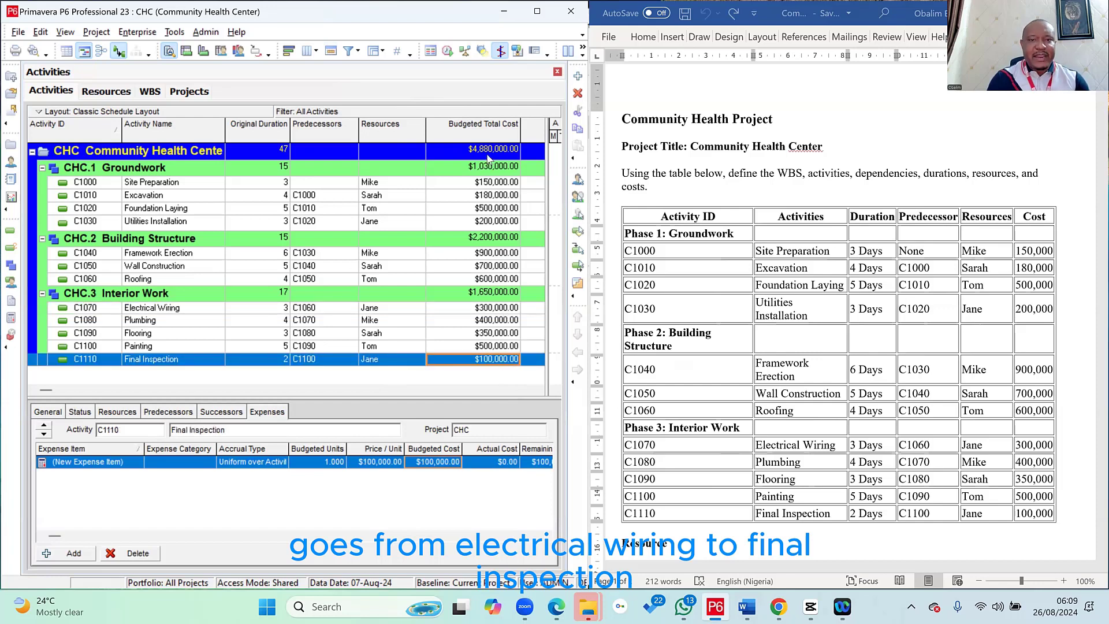
{"action": "left_click", "coordinate": [487, 150]}
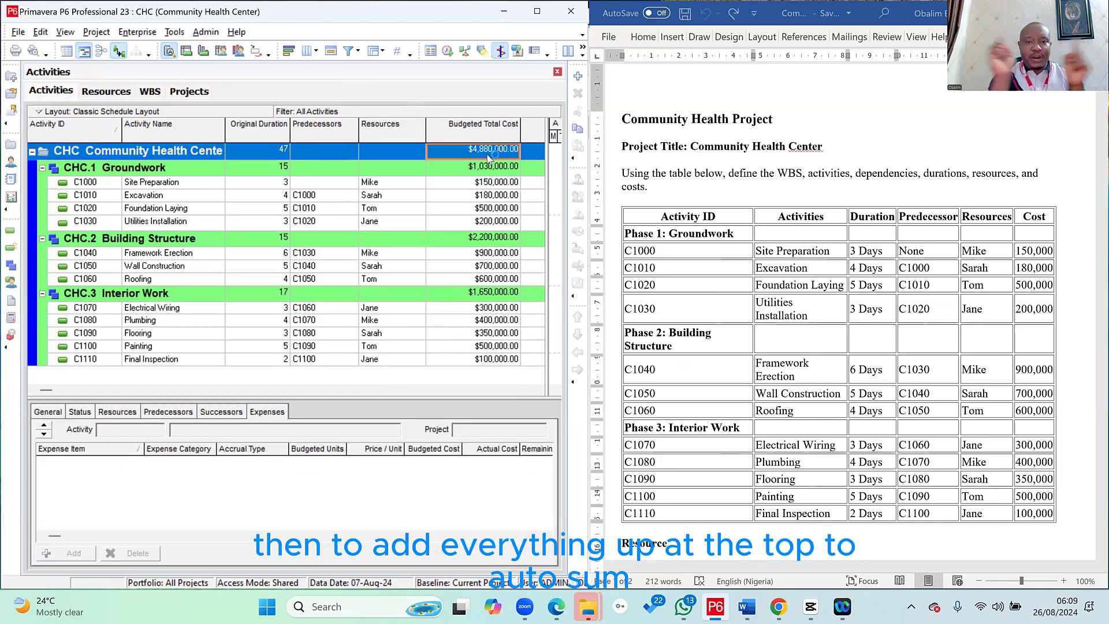